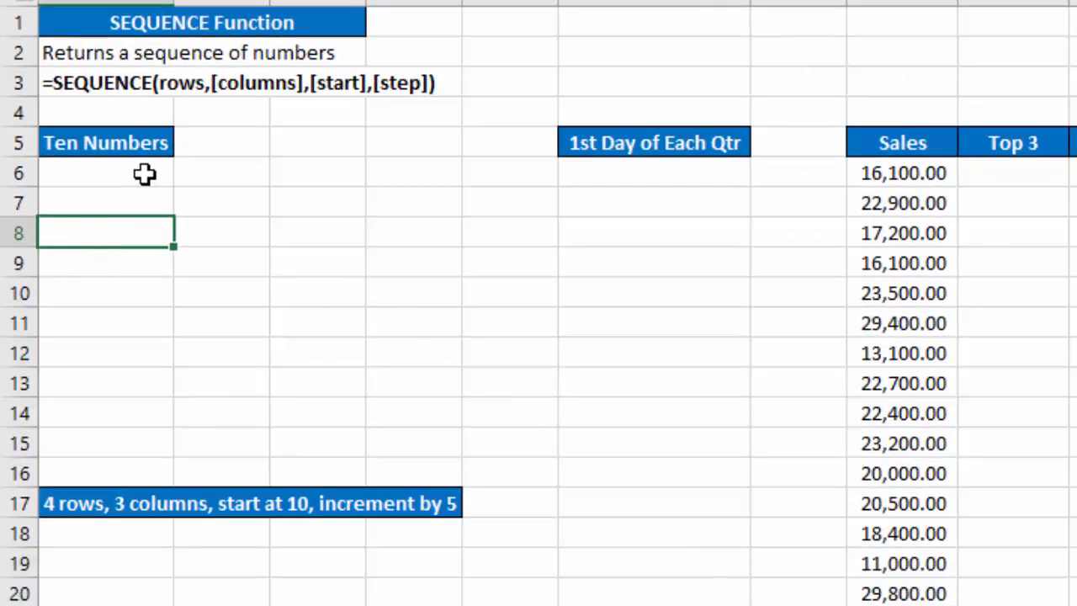
- Enter =SEQUENCE(10) in A6 to spill the numbers 1 through 10 down the column
{"action": "left_click", "coordinate": [104, 172]}
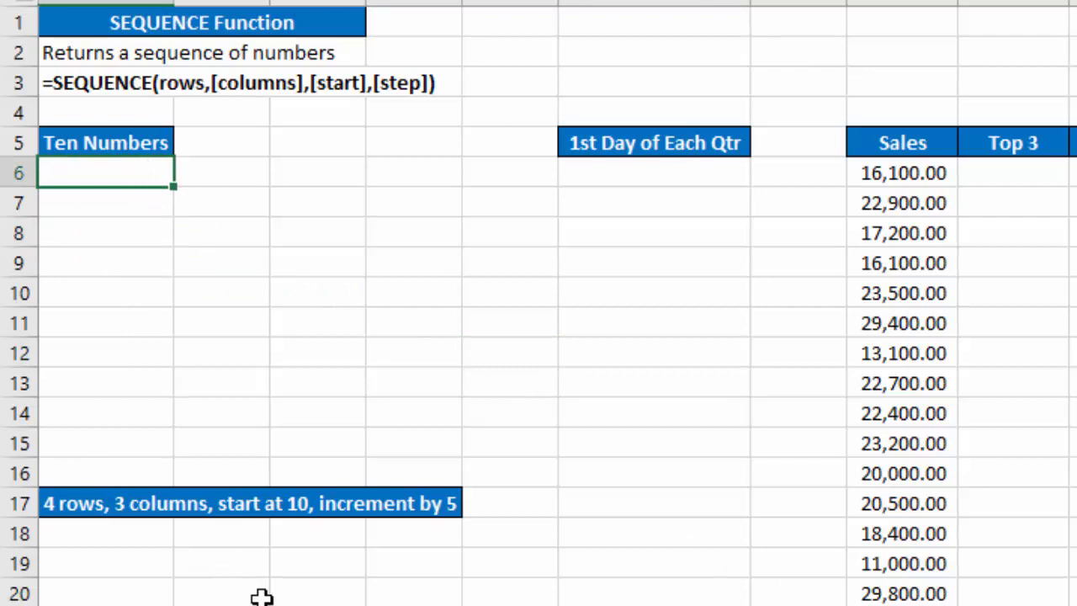
{"action": "type", "text": "=s"}
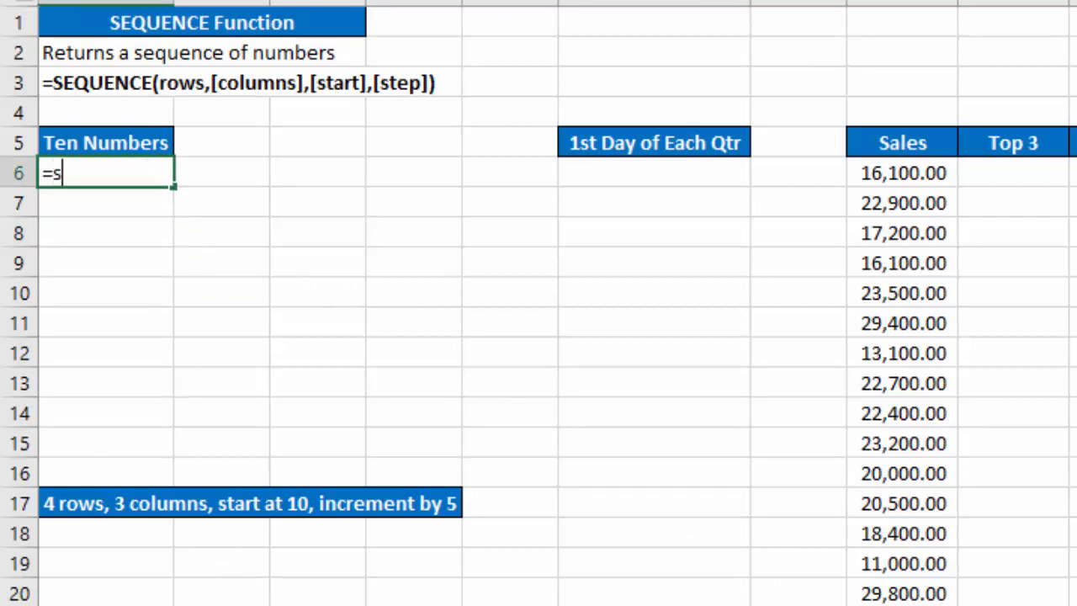
{"action": "type", "text": "EQUENCE("}
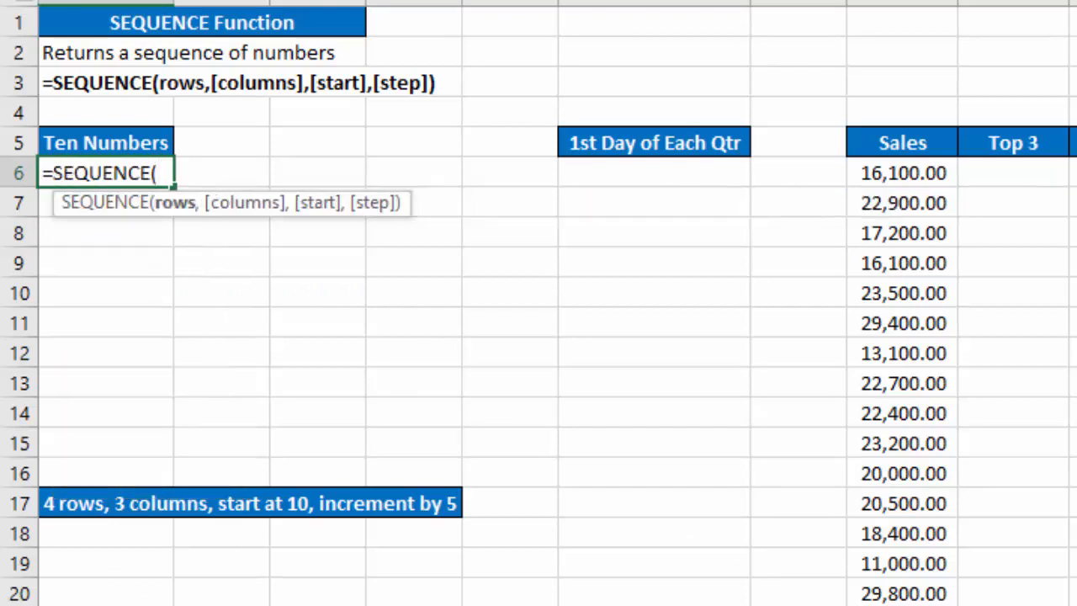
{"action": "type", "text": "10)"}
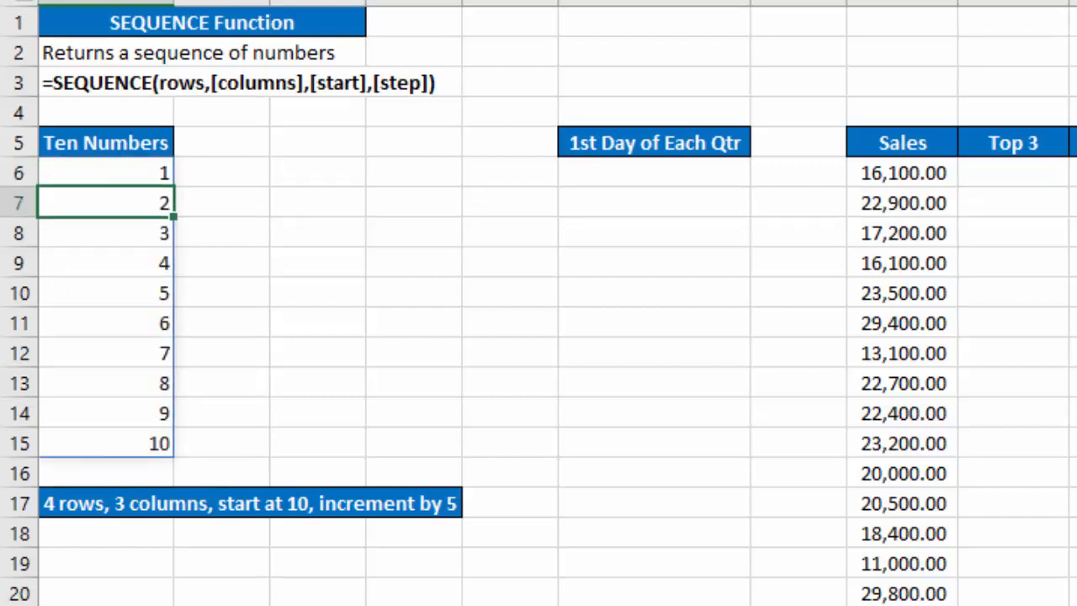
{"action": "mouse_move", "coordinate": [343, 376]}
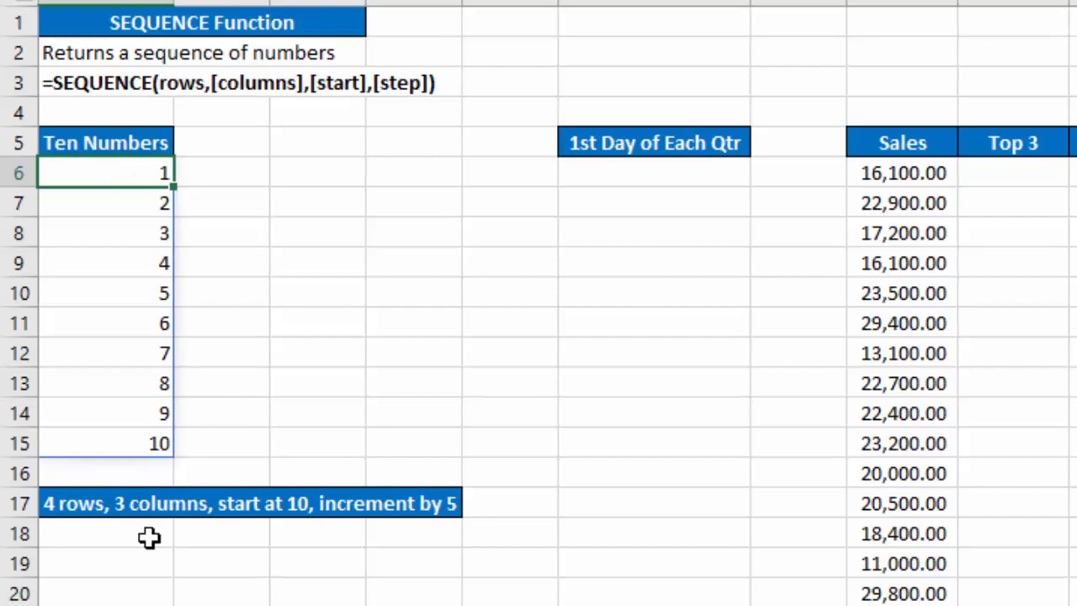
- Enter =SEQUENCE(4,3,10,5) in A18 to spill a 4x3 grid from 10 to 65, then check it
{"action": "scroll", "scroll_direction": "down", "scroll_amount": 3}
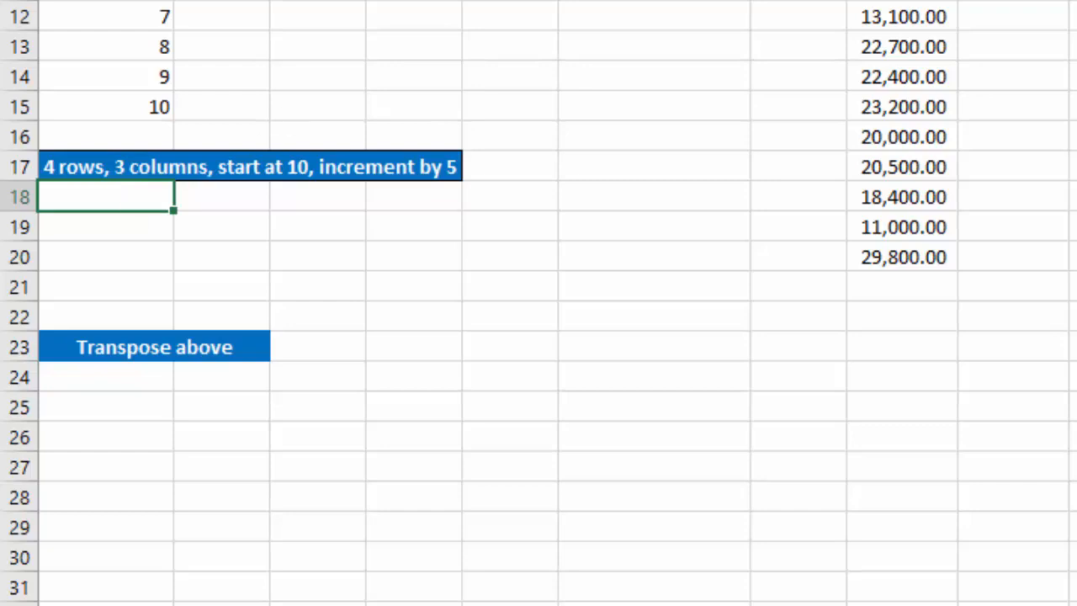
{"action": "type", "text": "=se"}
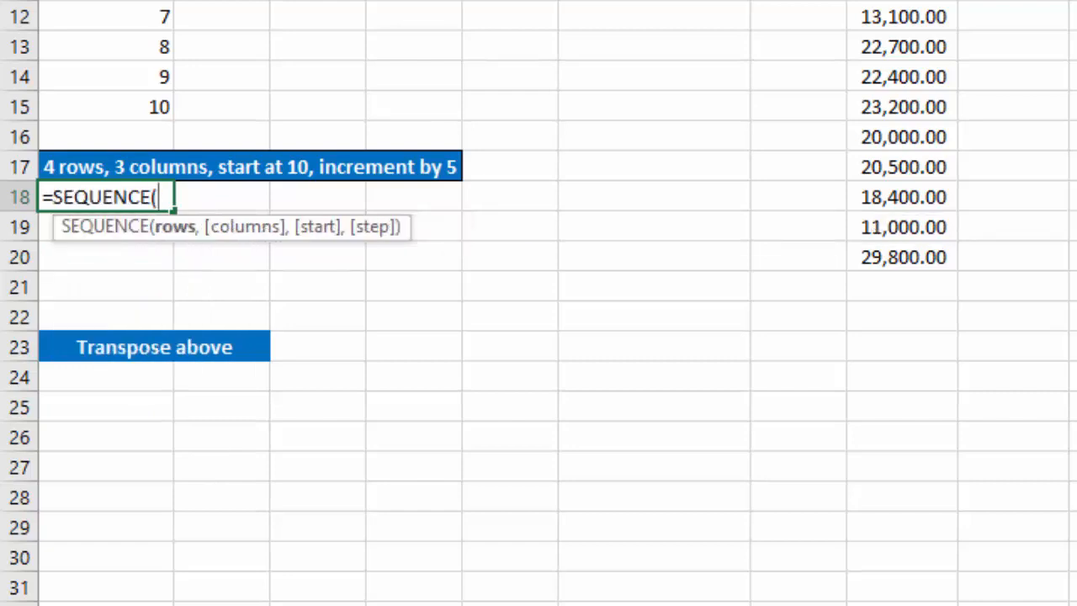
{"action": "type", "text": "4,"}
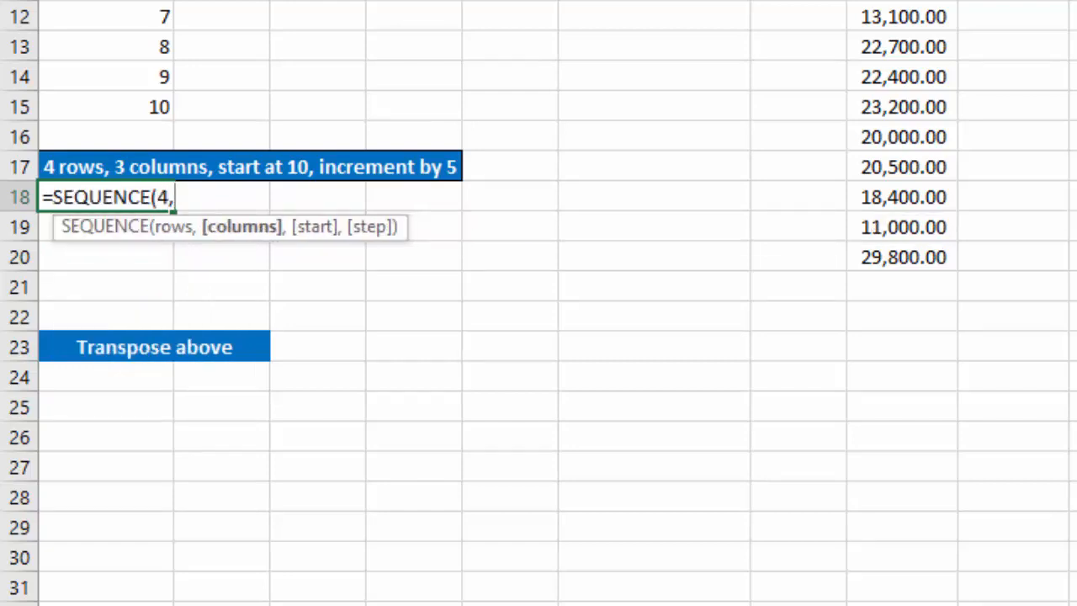
{"action": "type", "text": "3,1"}
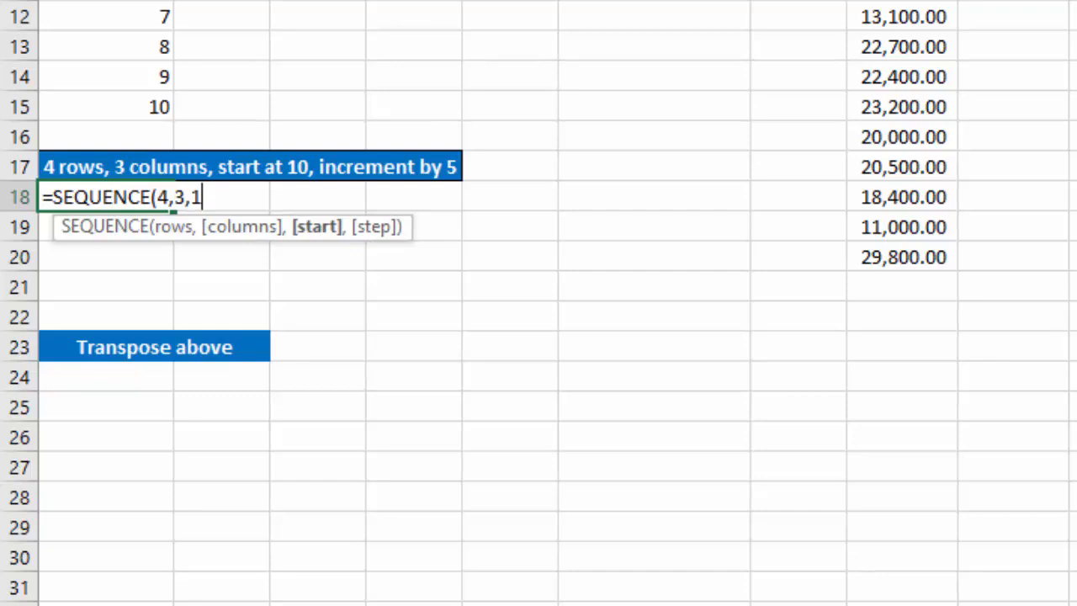
{"action": "type", "text": "0,5"}
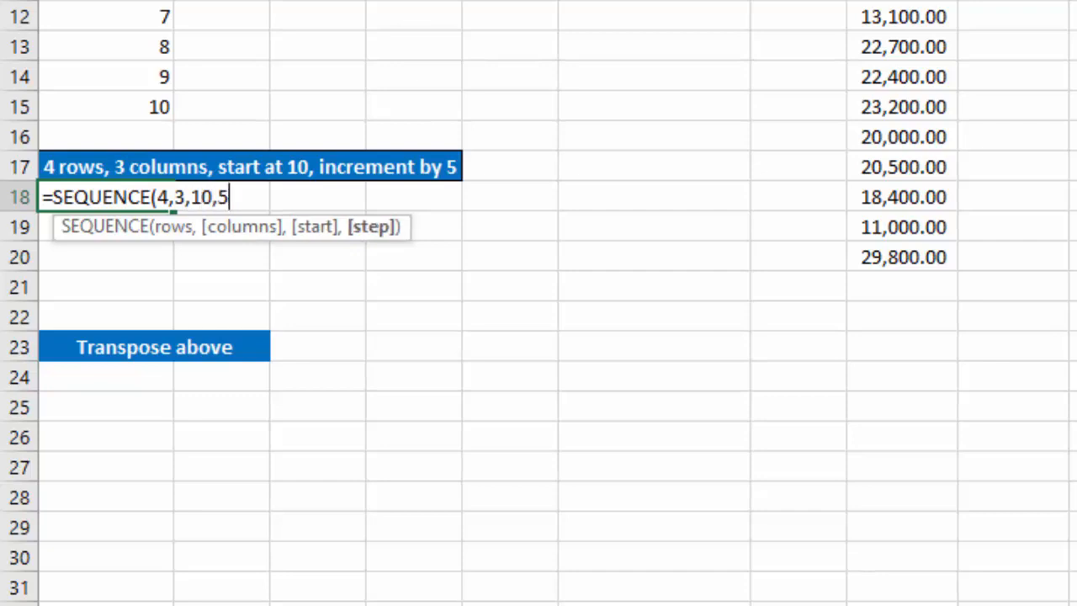
{"action": "type", "text": ")"}
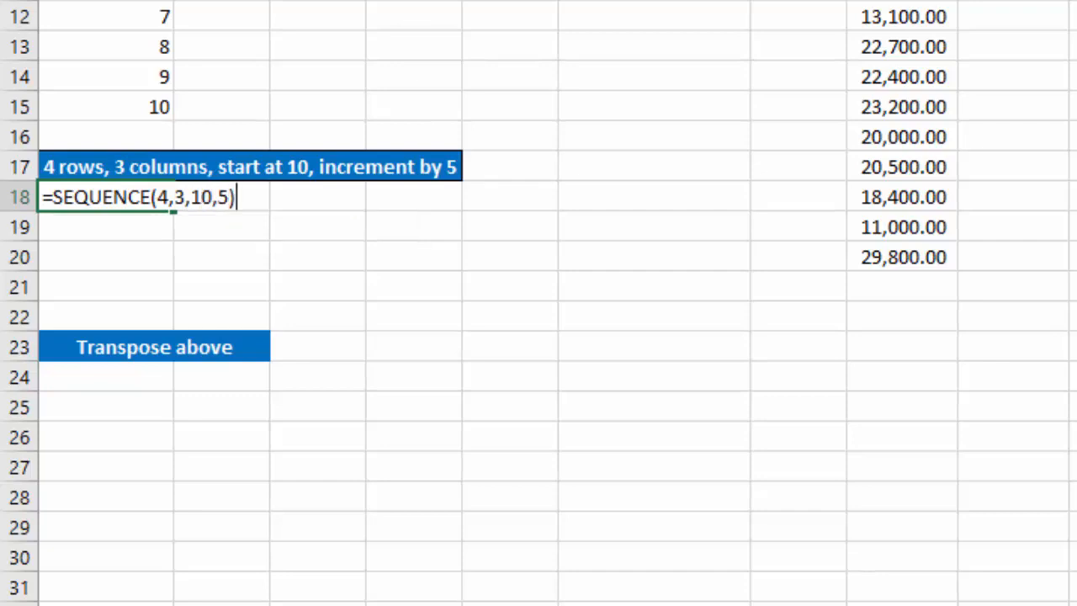
{"action": "key", "text": "Return"}
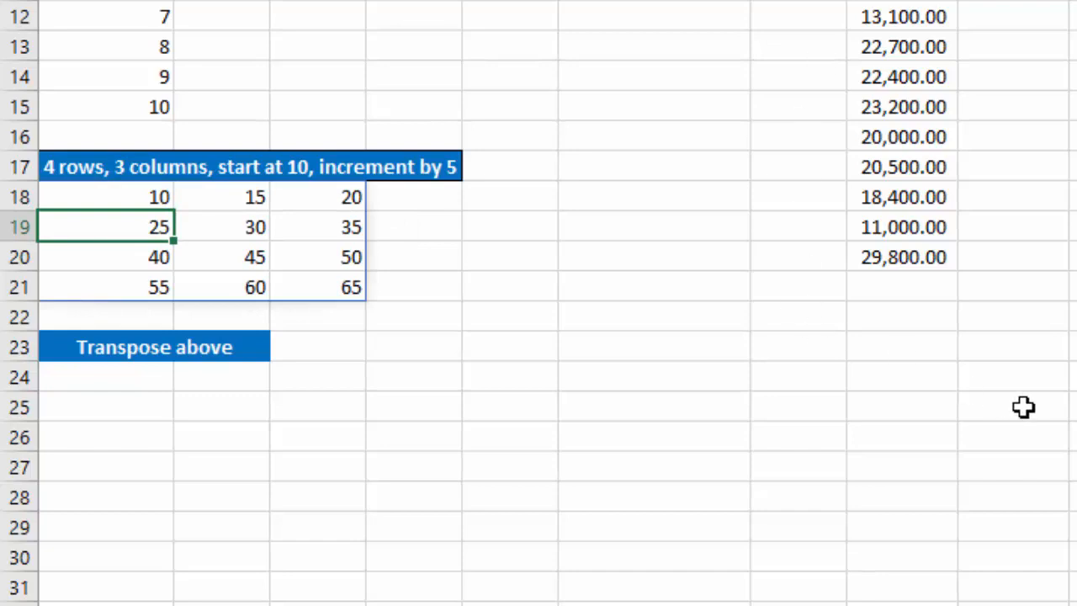
{"action": "left_click", "coordinate": [158, 197]}
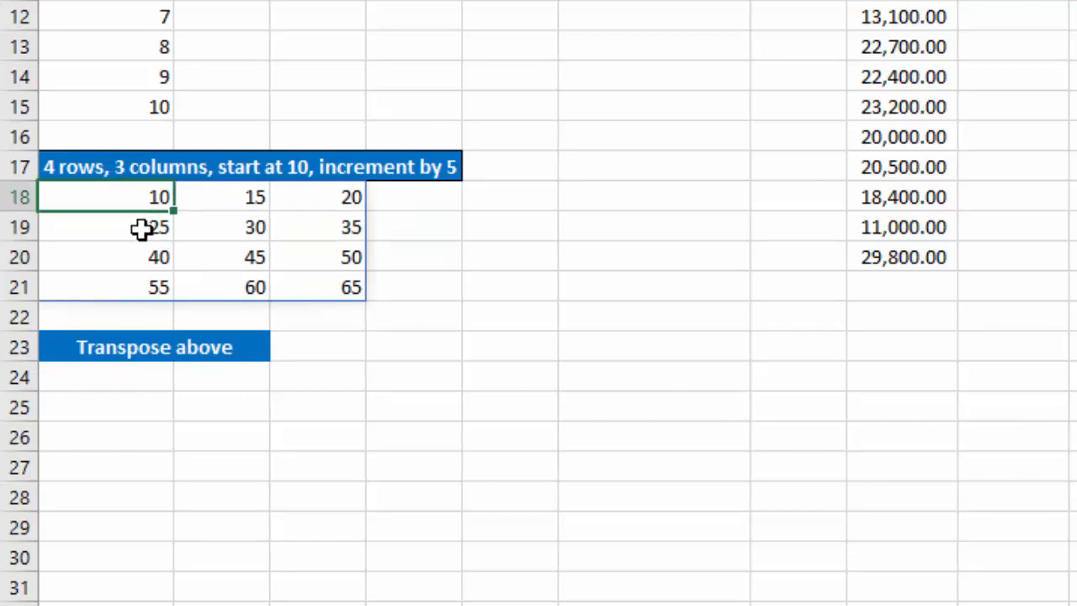
{"action": "mouse_move", "coordinate": [412, 420]}
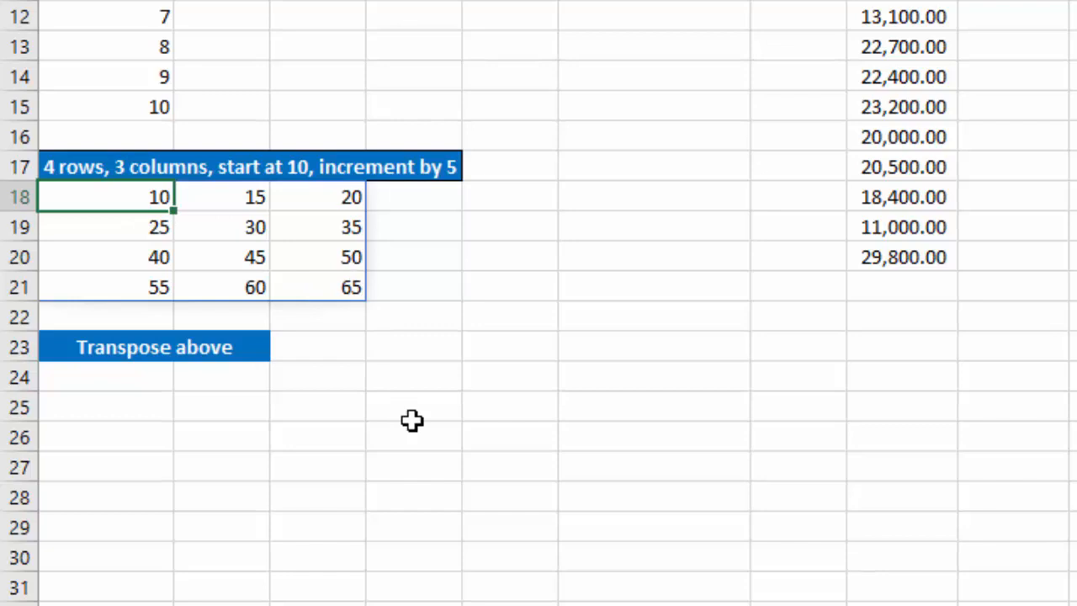
{"action": "mouse_move", "coordinate": [454, 449]}
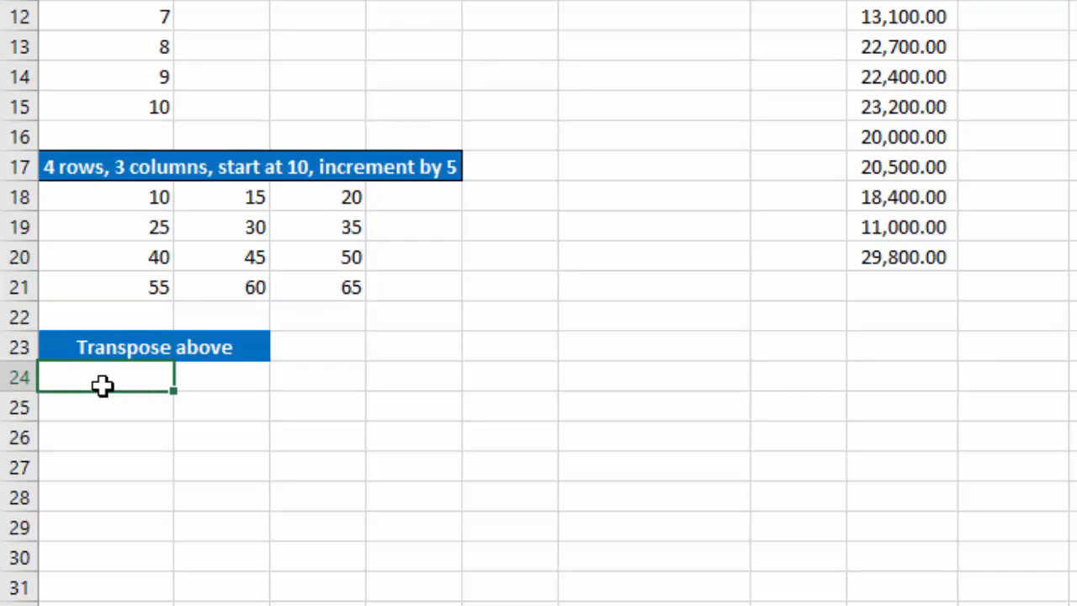
- Enter =TRANSPOSE(SEQUENCE(4,3,10,5)) in A24 to flip the grid to 3 rows by 4 columns
{"action": "type", "text": "=tr"}
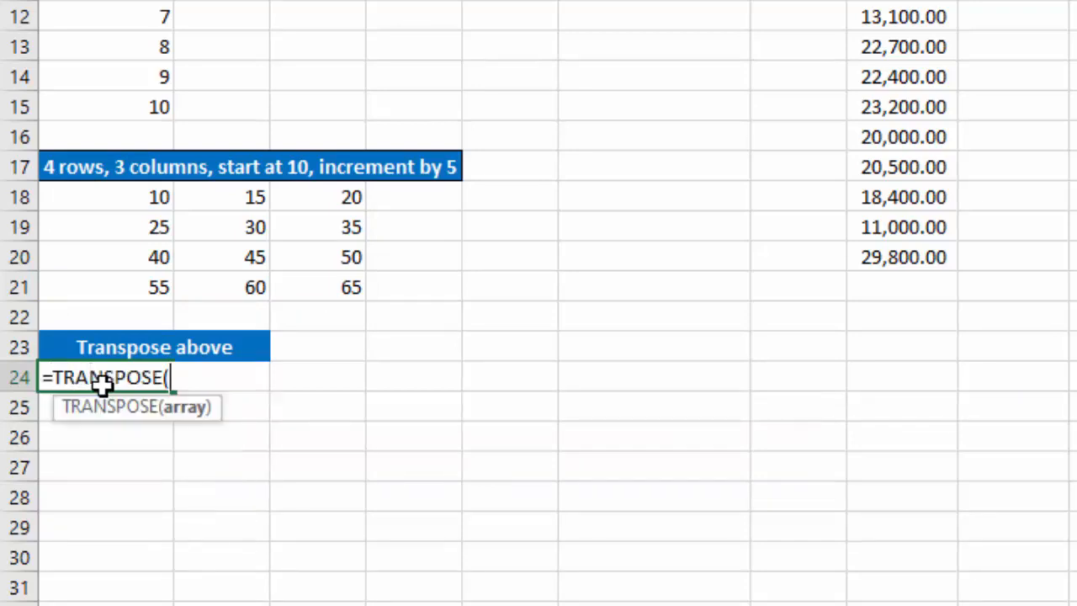
{"action": "type", "text": "SEQUENCE("}
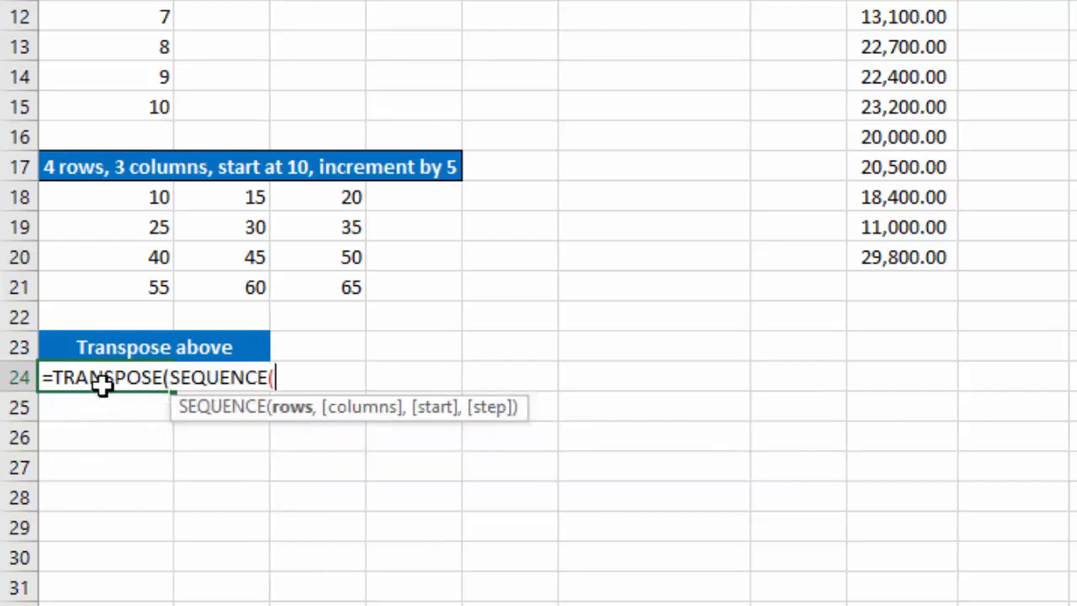
{"action": "type", "text": "4,"}
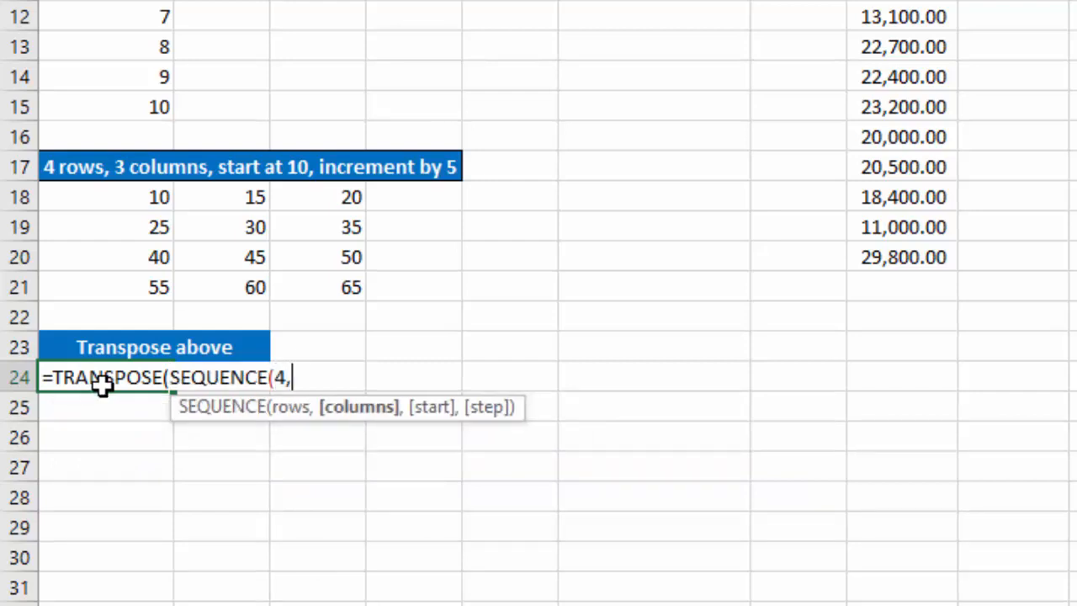
{"action": "type", "text": "3,10"}
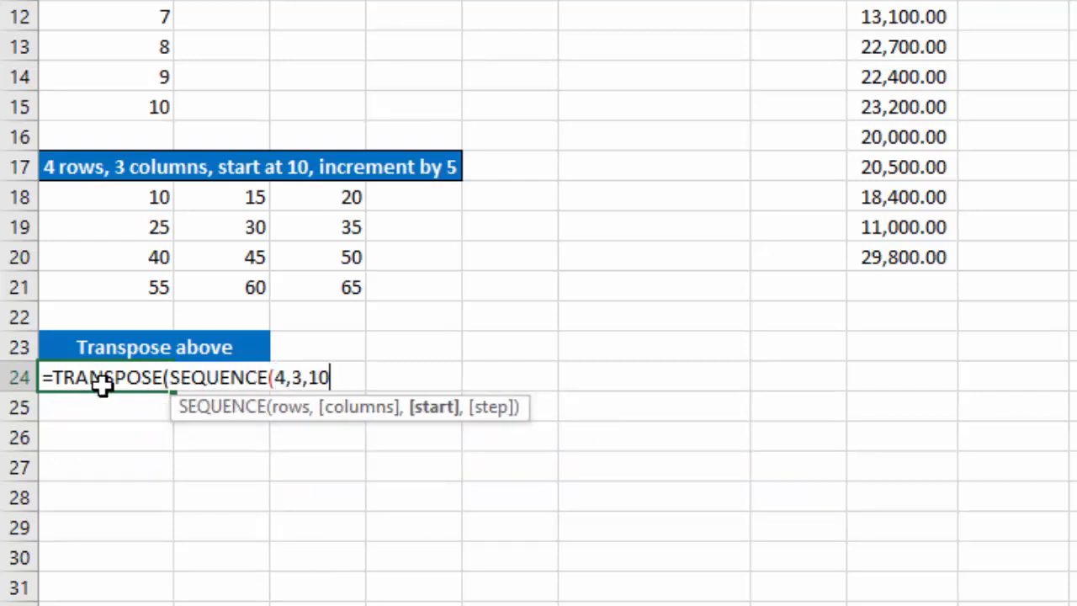
{"action": "type", "text": ",5"}
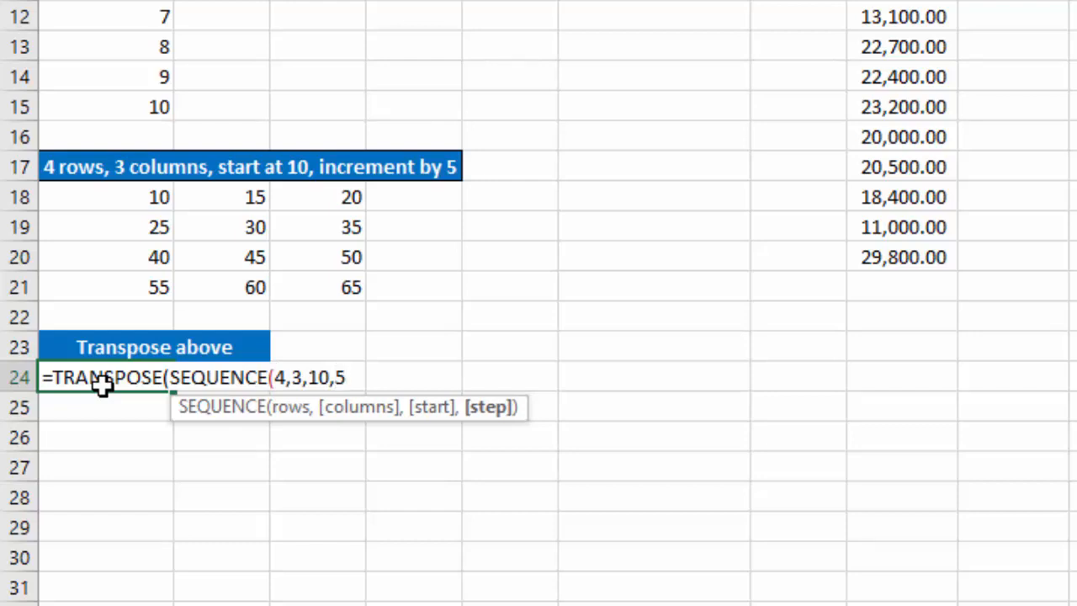
{"action": "type", "text": ")"}
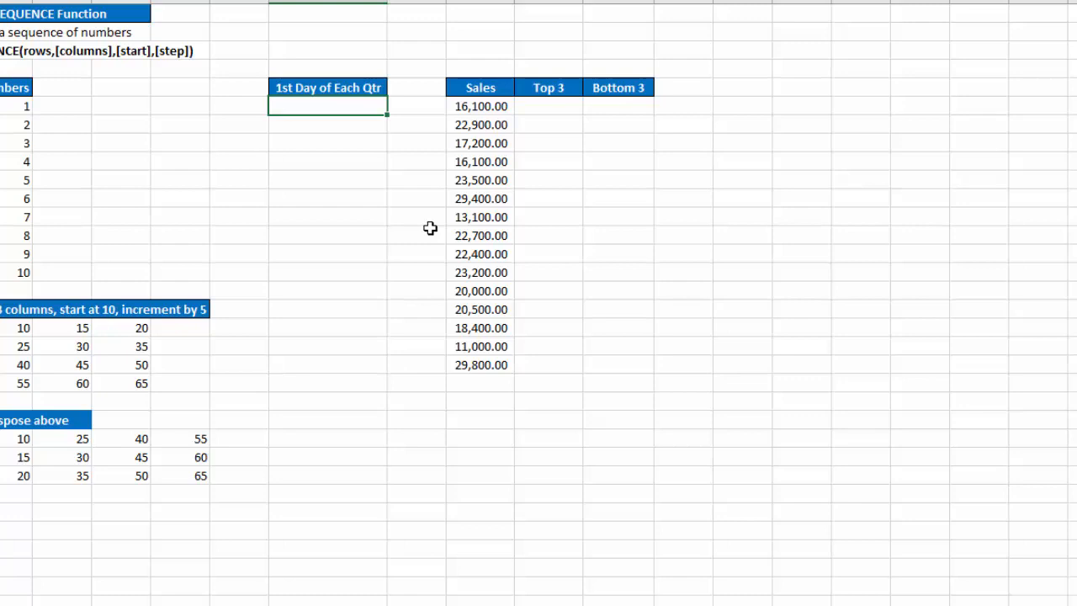
- Enter =DATE(2021,SEQUENCE(24,1,1,3),1) to spill 24 quarter-start dates from 1/1/2021 through 10/1/2026
{"action": "type", "text": "=dat"}
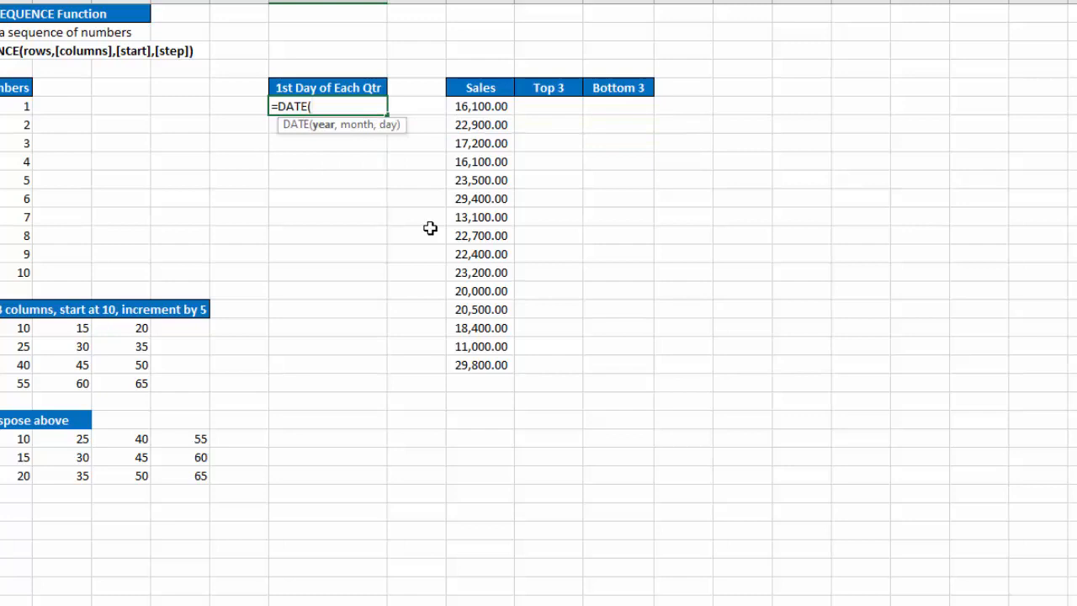
{"action": "type", "text": "2021"}
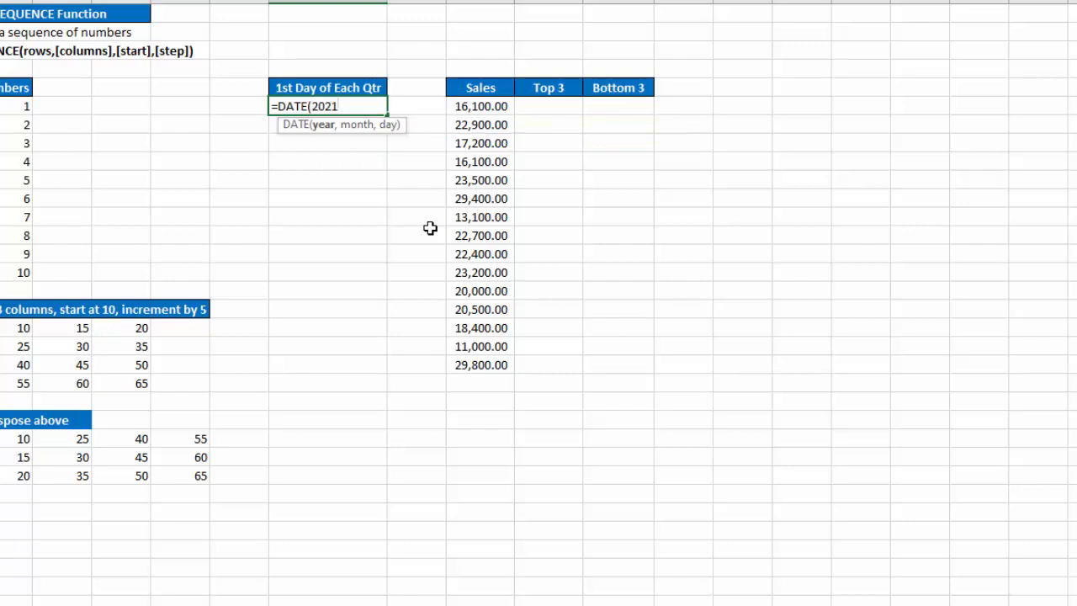
{"action": "type", "text": ","}
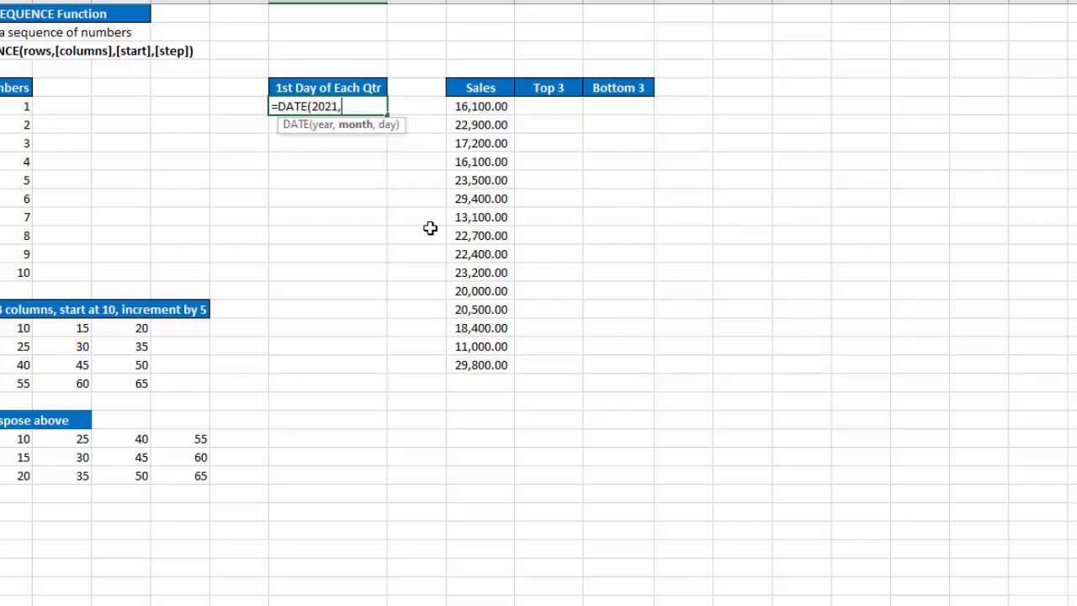
{"action": "type", "text": "SEQUENCE("}
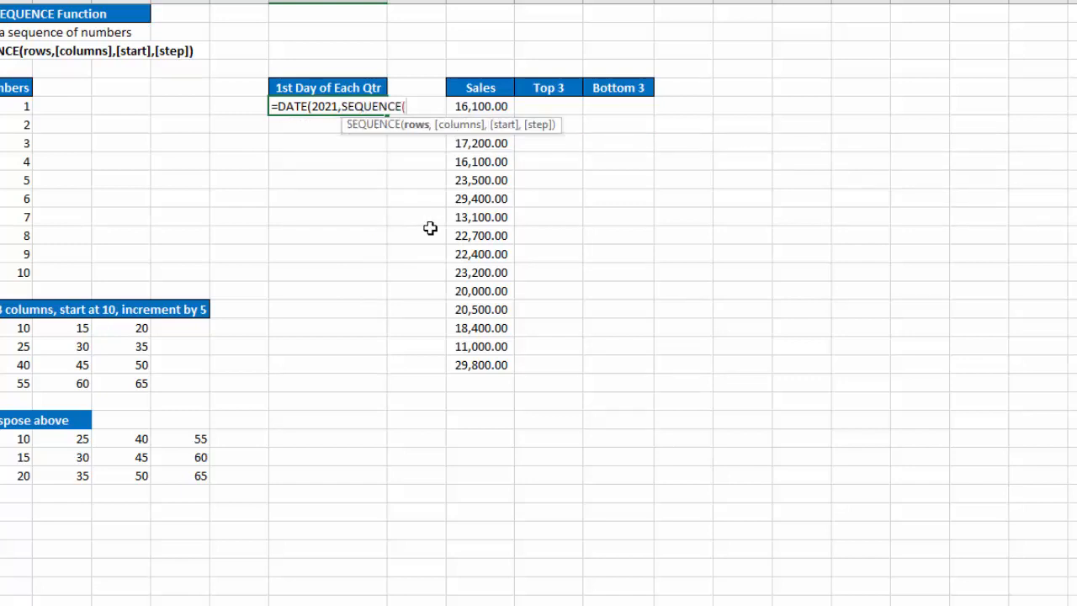
{"action": "type", "text": "24"}
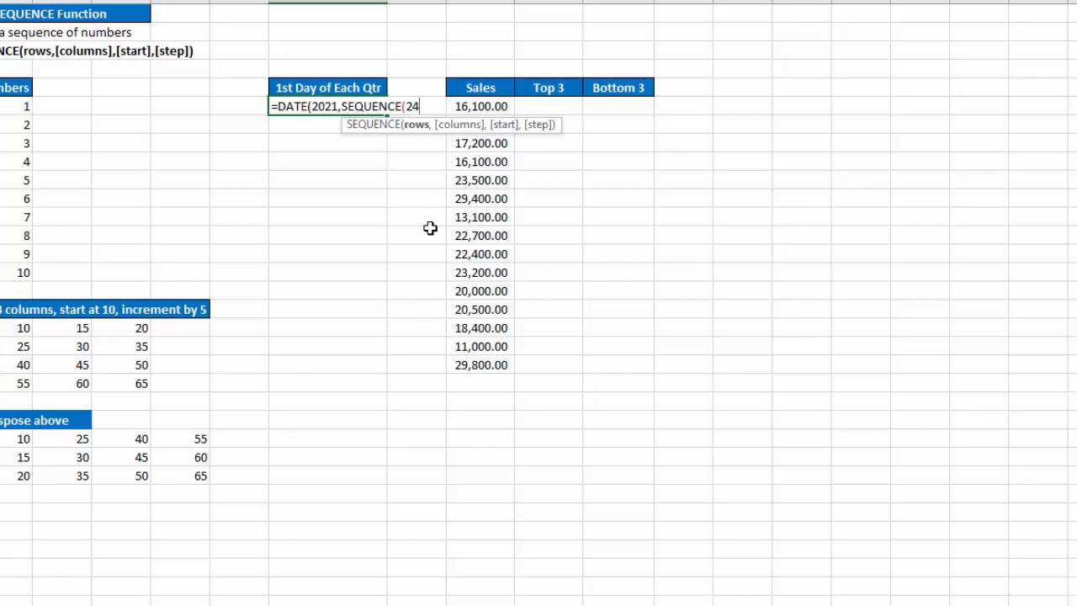
{"action": "type", "text": ","}
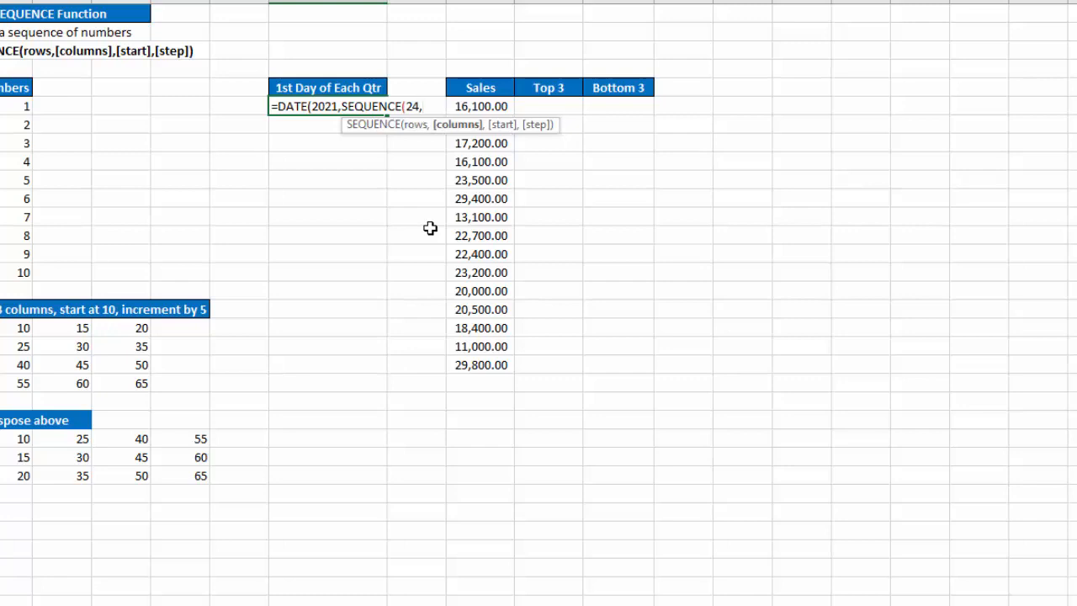
{"action": "type", "text": "1,"}
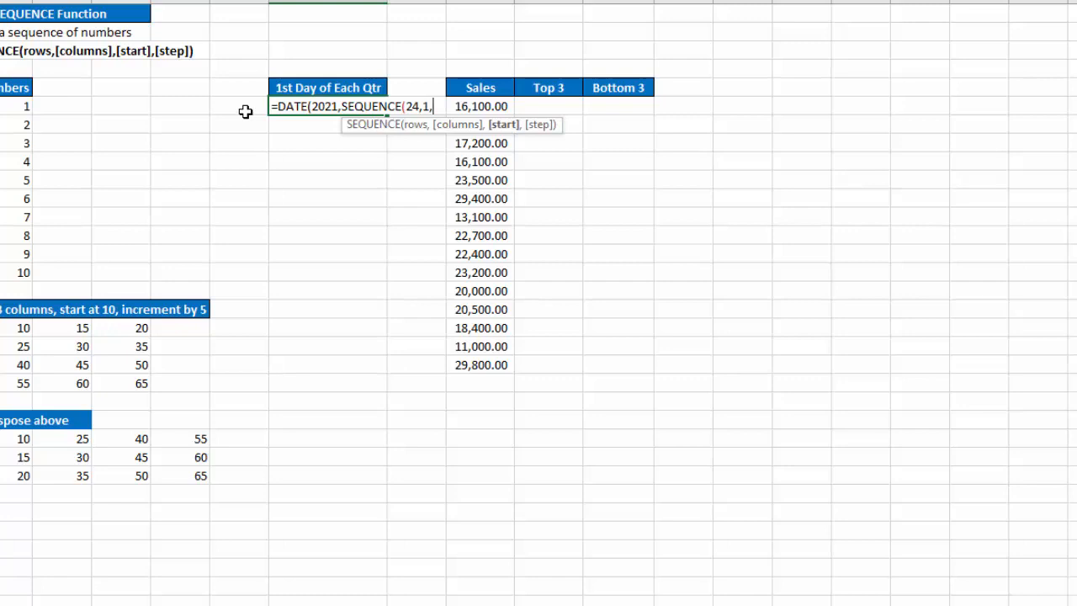
{"action": "type", "text": "1"}
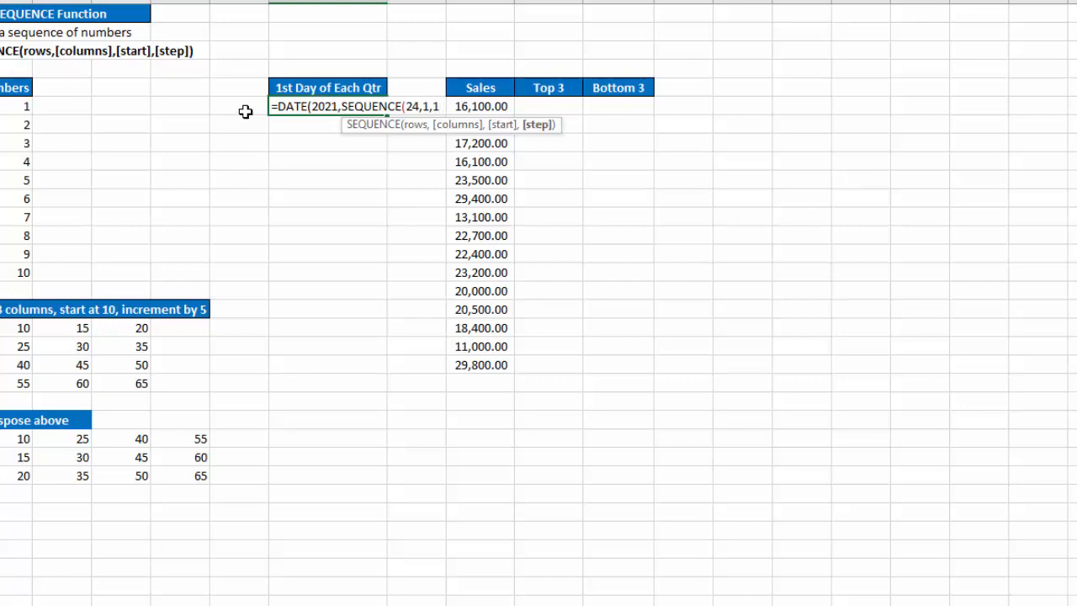
{"action": "type", "text": "3"}
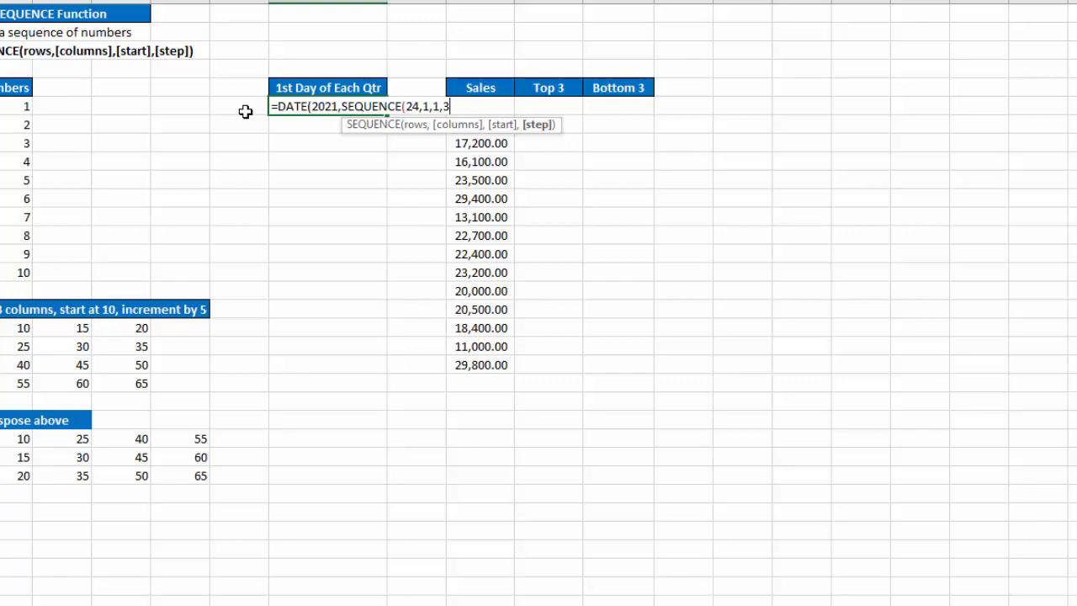
{"action": "type", "text": ")"}
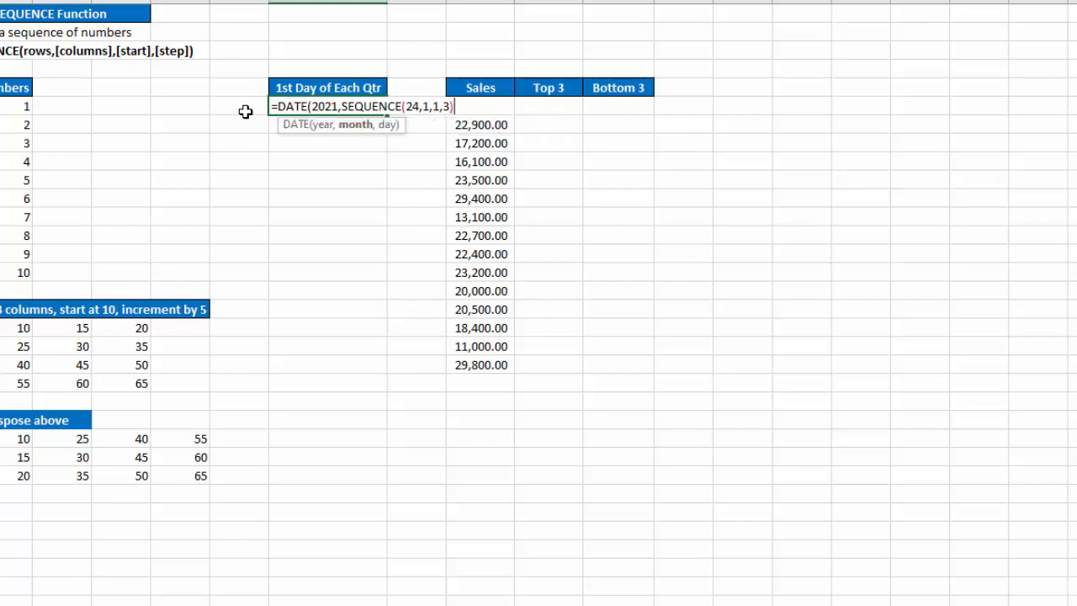
{"action": "type", "text": ","}
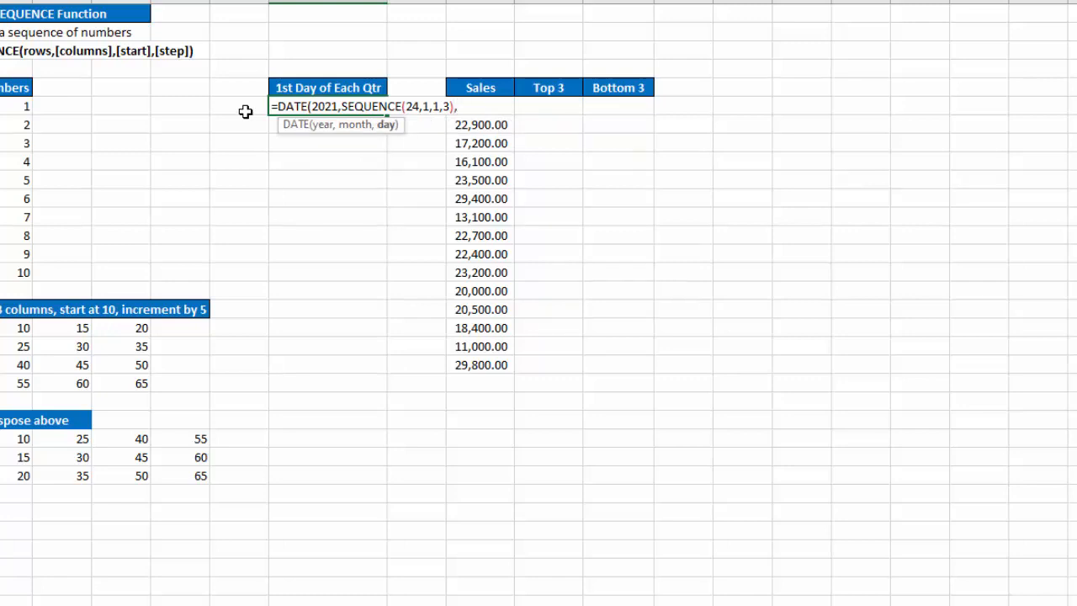
{"action": "type", "text": "1"}
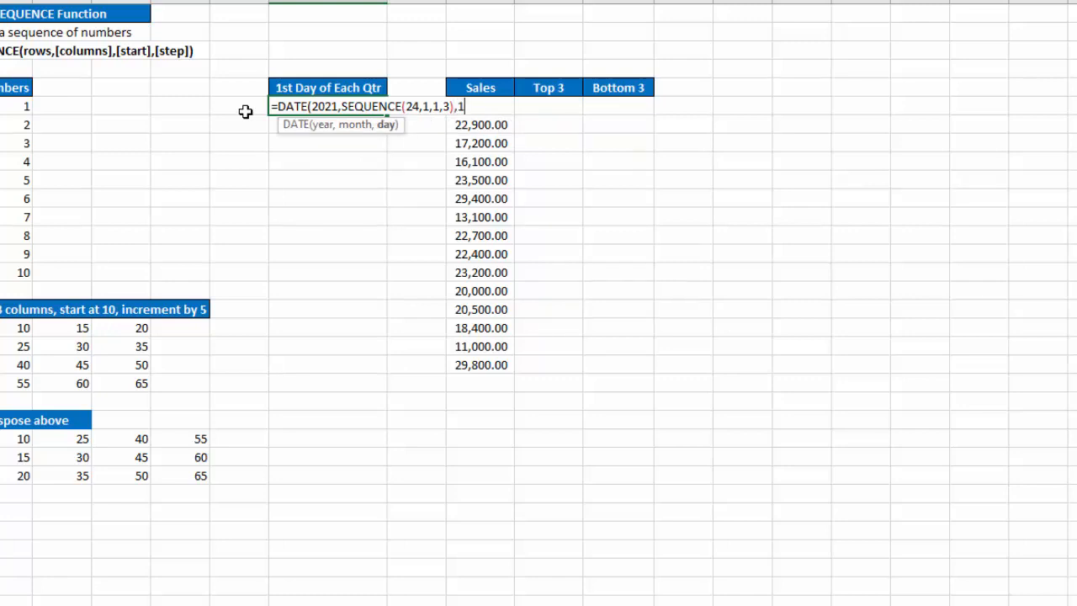
{"action": "type", "text": ")"}
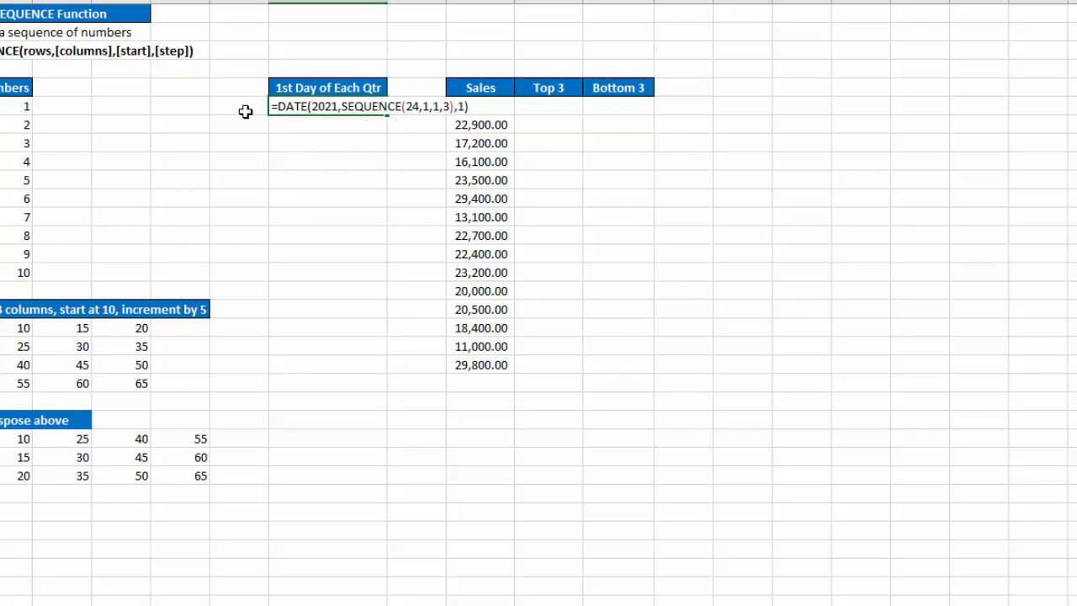
{"action": "key", "text": "Return"}
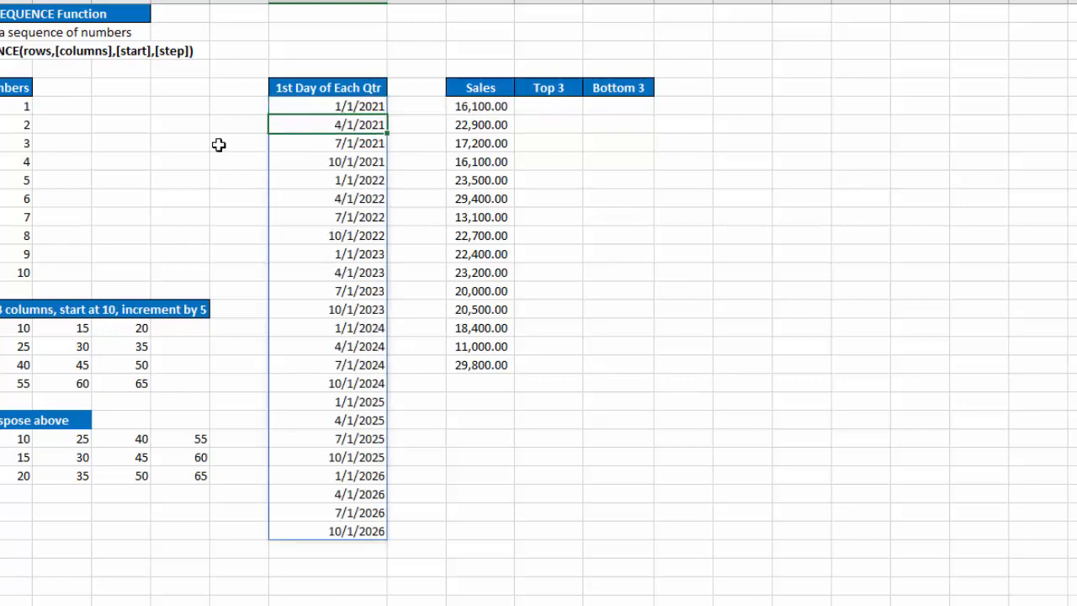
{"action": "left_click", "coordinate": [360, 106]}
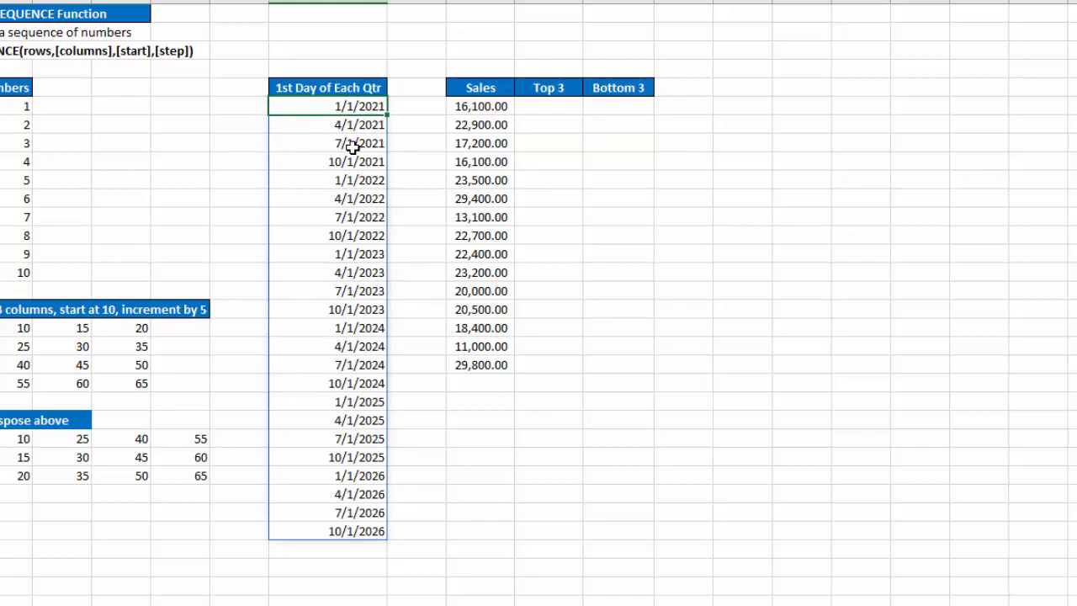
{"action": "mouse_move", "coordinate": [266, 199]}
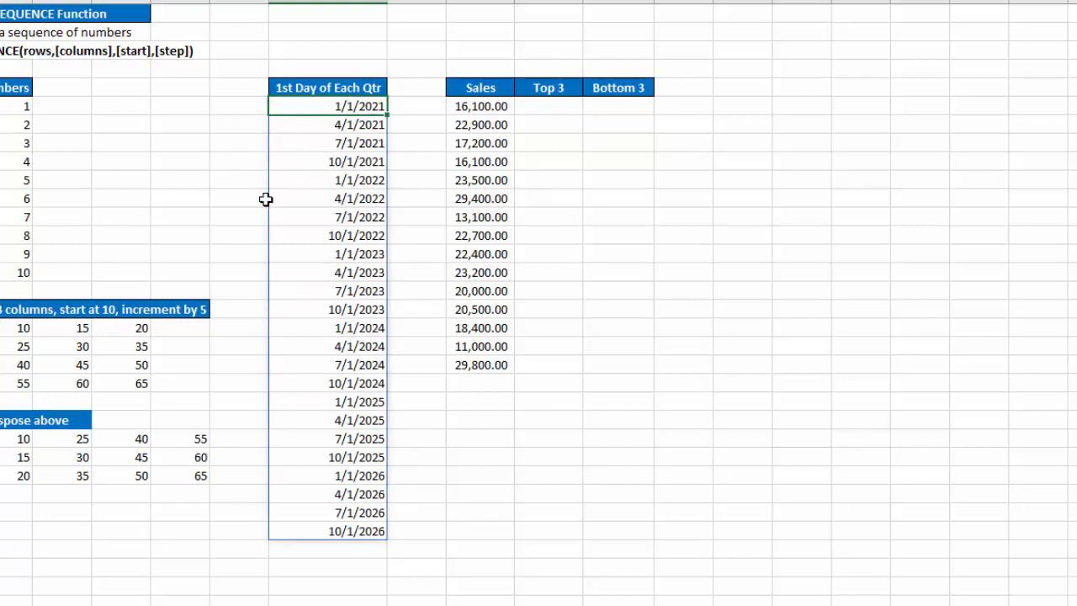
{"action": "mouse_move", "coordinate": [374, 330]}
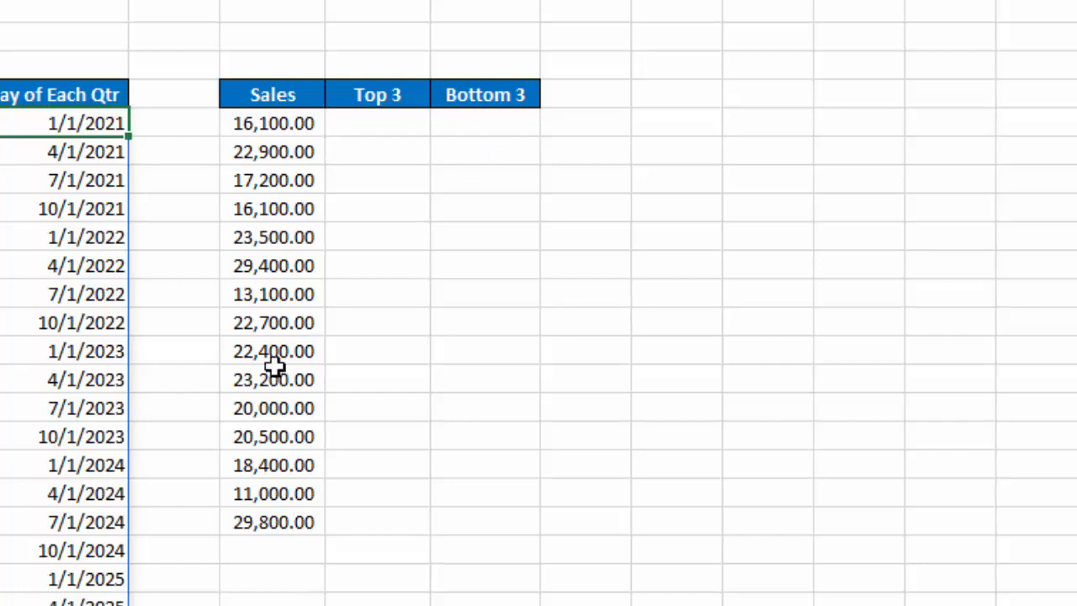
- Enter =SORT(LARGE(H6:H20,SEQUENCE(3)),,-1) under Top 3 to return 29,800, 29,400 and 23,500
{"action": "left_click", "coordinate": [377, 123]}
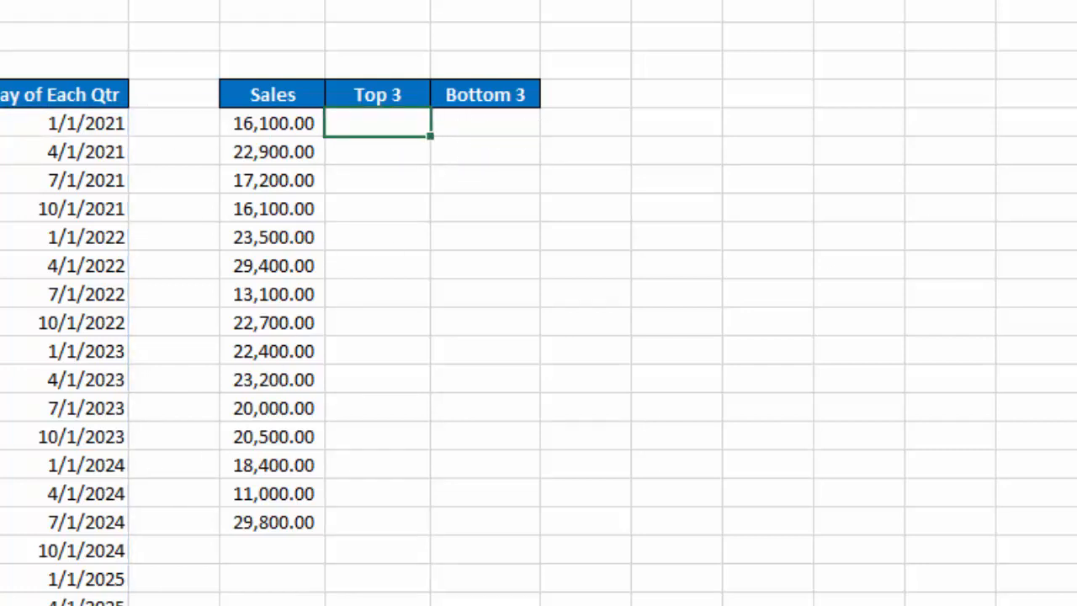
{"action": "type", "text": "=sort"}
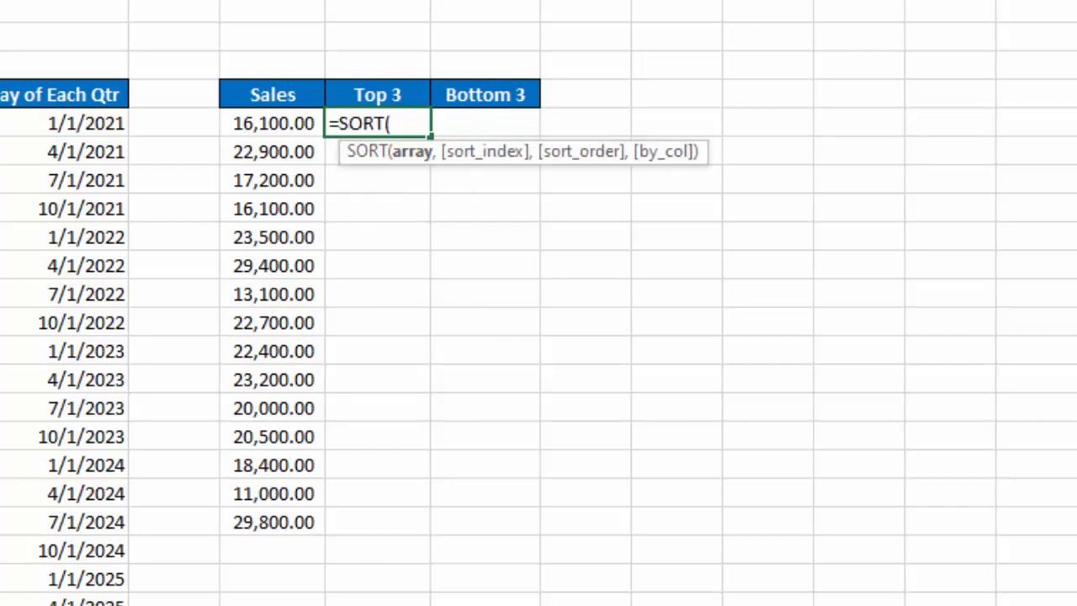
{"action": "type", "text": "lar"}
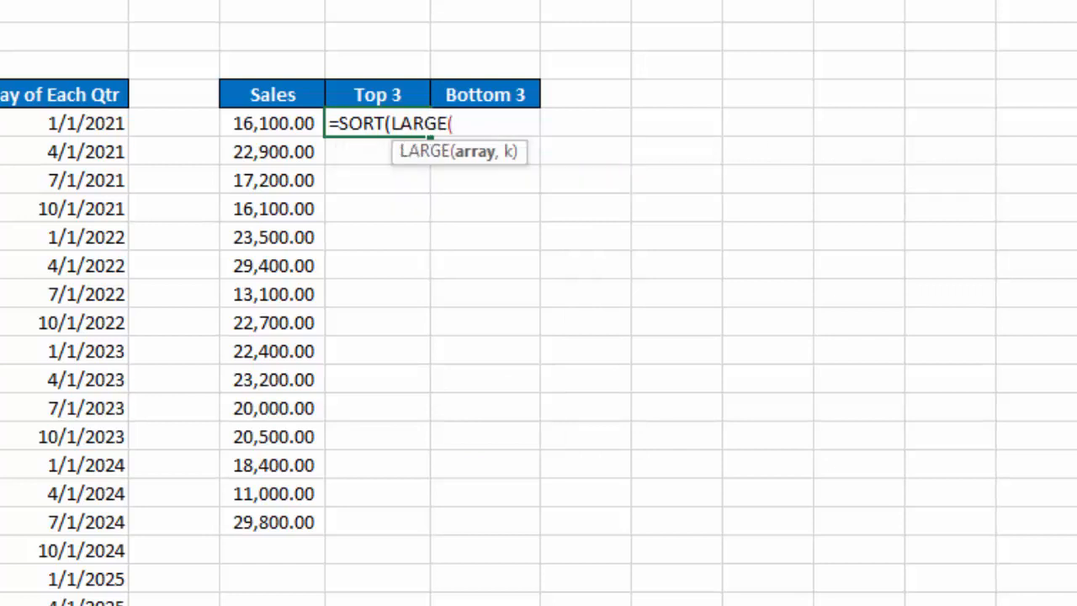
{"action": "left_click_drag", "start_coordinate": [273, 124], "coordinate": [273, 464]}
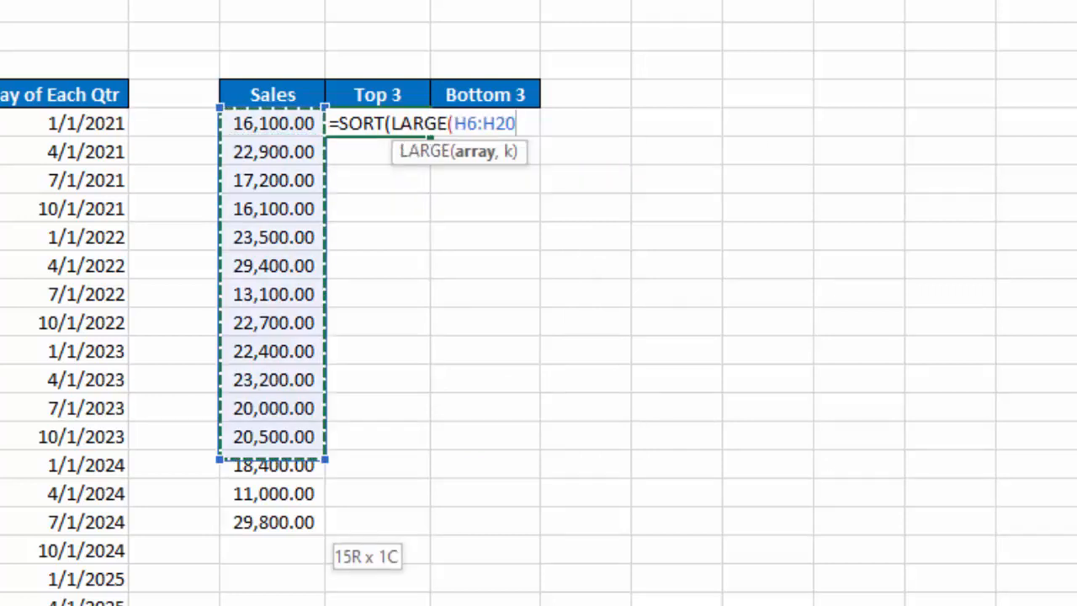
{"action": "type", "text": ","}
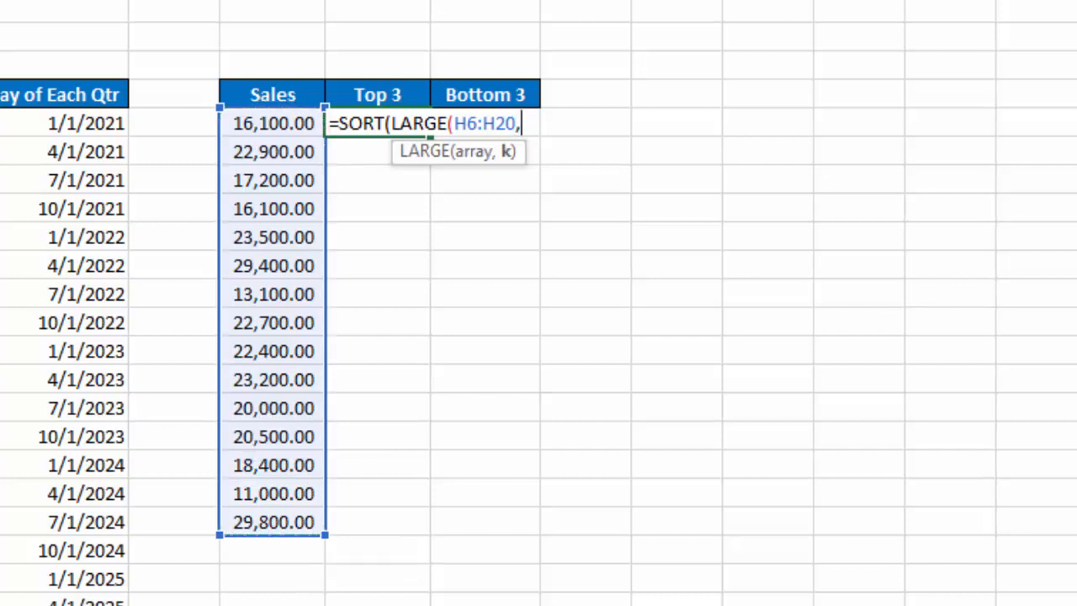
{"action": "type", "text": "se"}
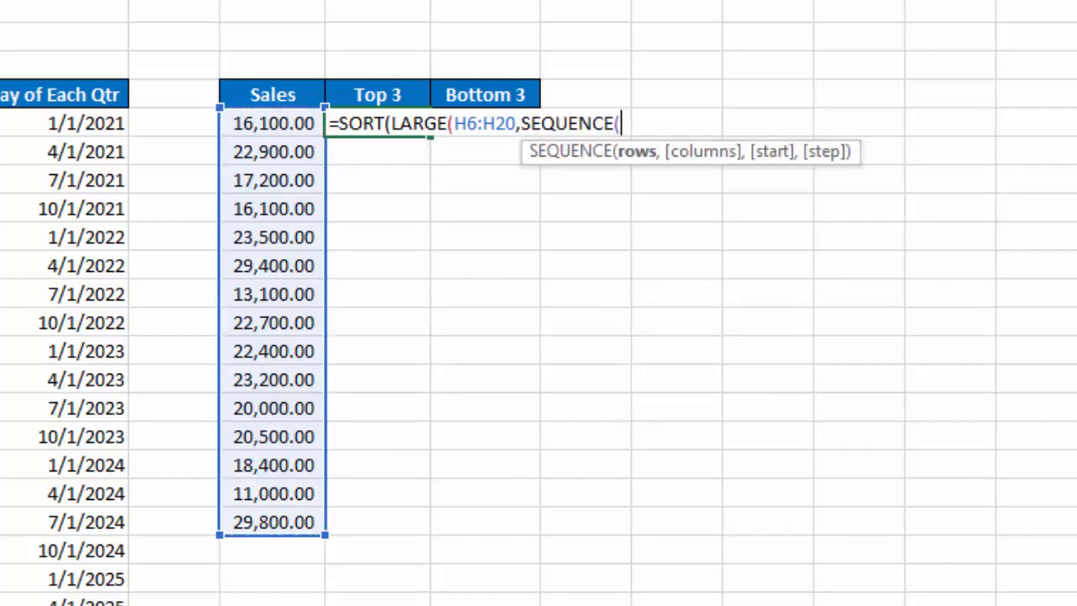
{"action": "type", "text": "3"}
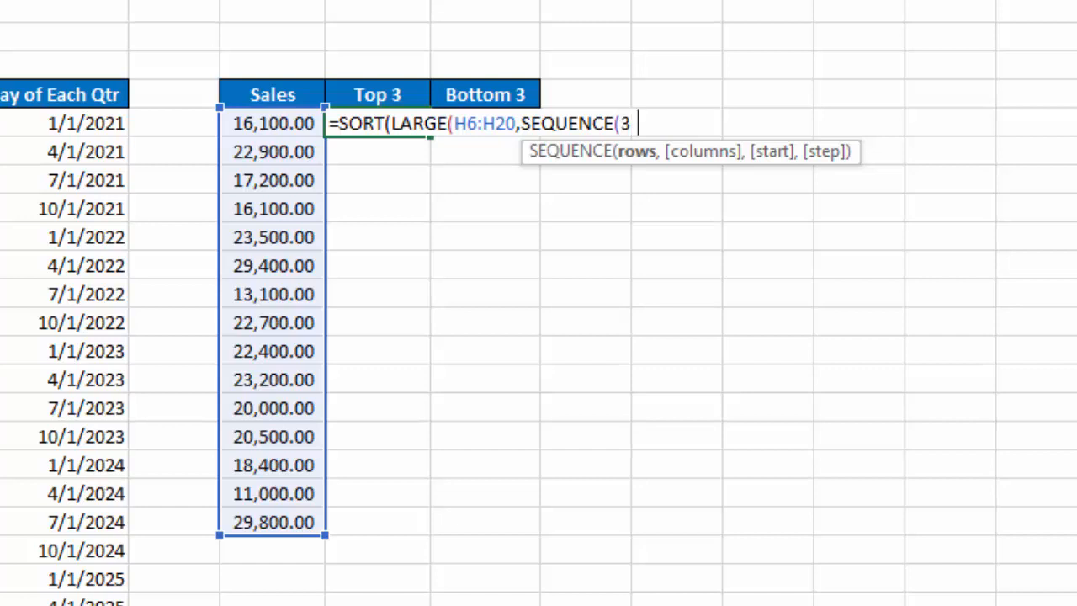
{"action": "type", "text": ")"}
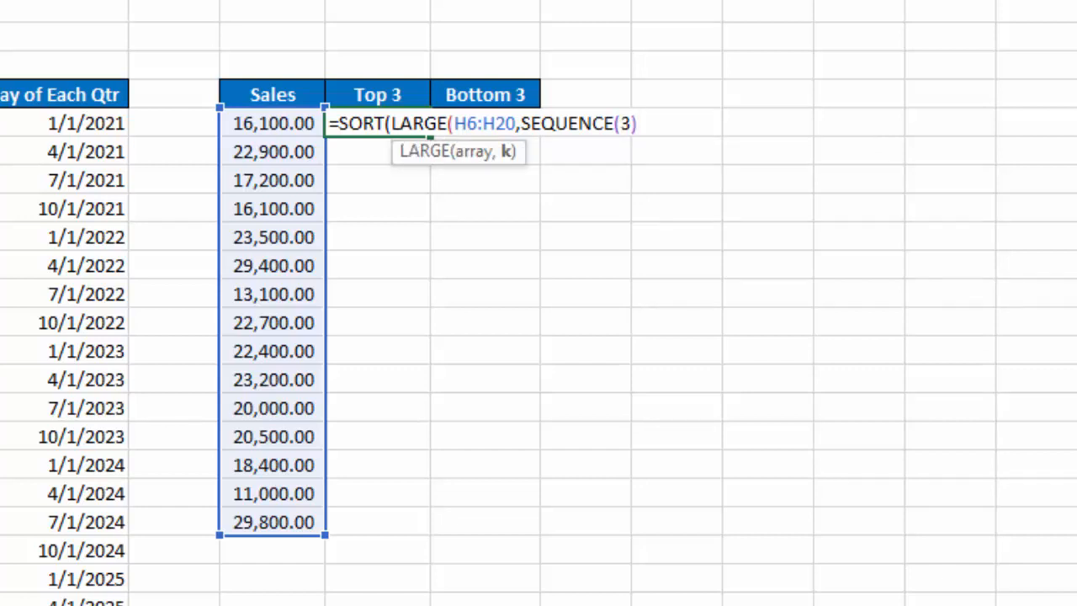
{"action": "type", "text": ")"}
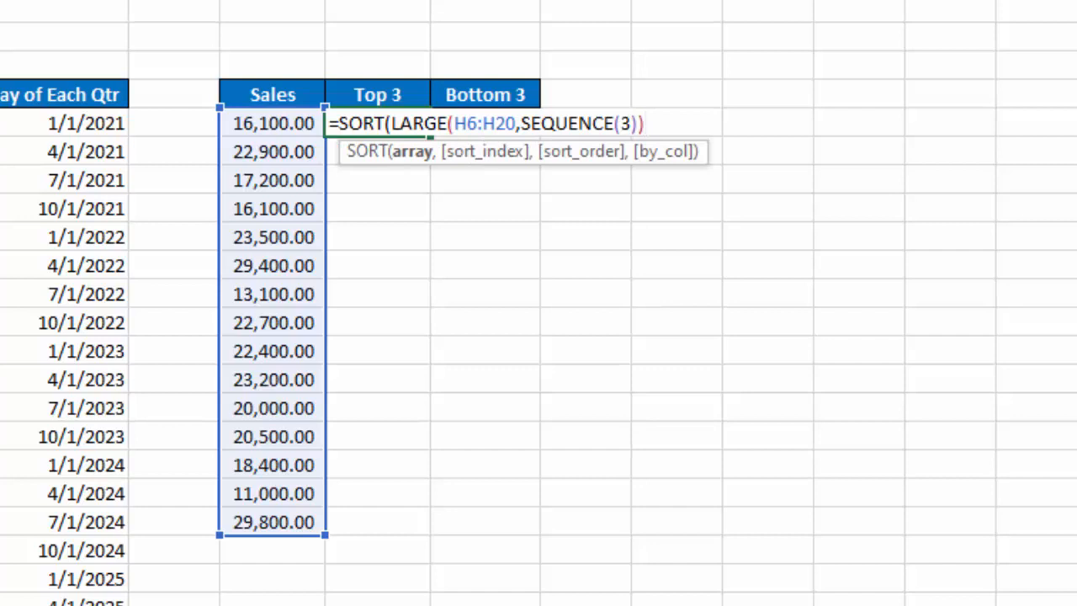
{"action": "type", "text": ",,"}
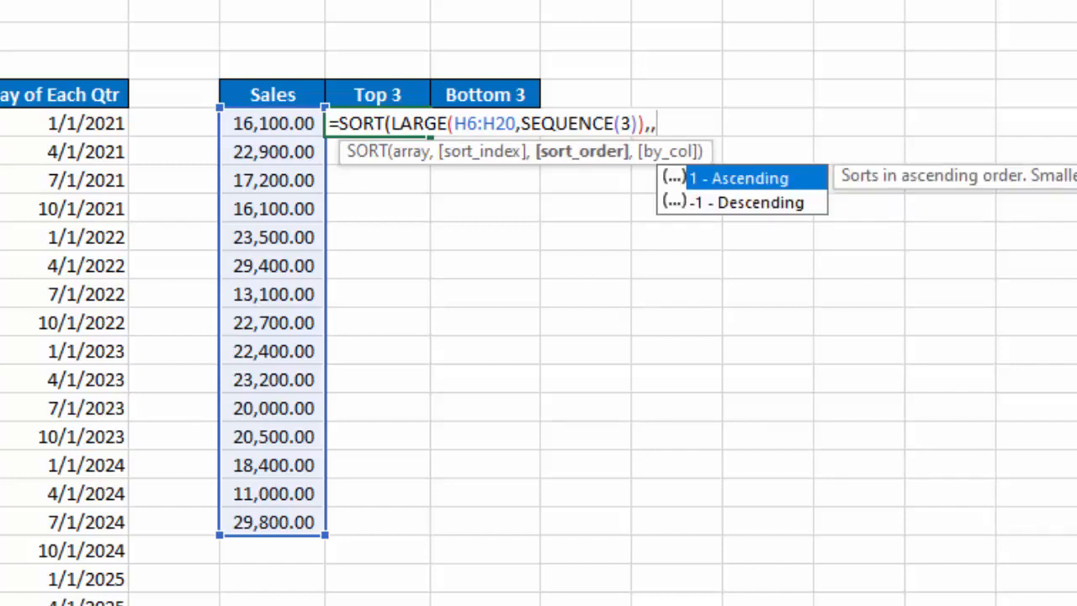
{"action": "type", "text": "-"}
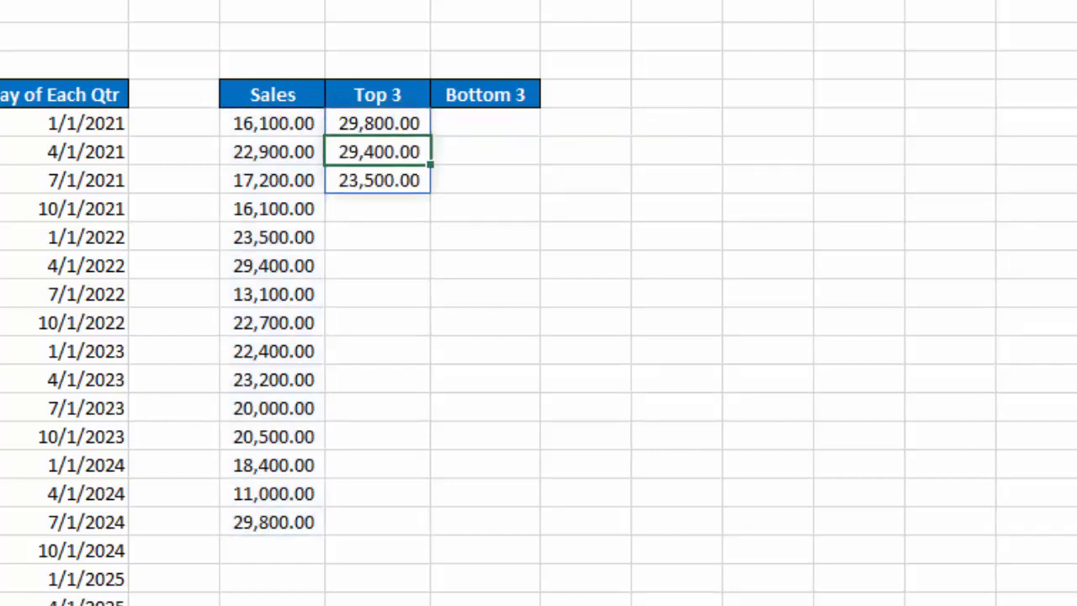
{"action": "left_click", "coordinate": [377, 123]}
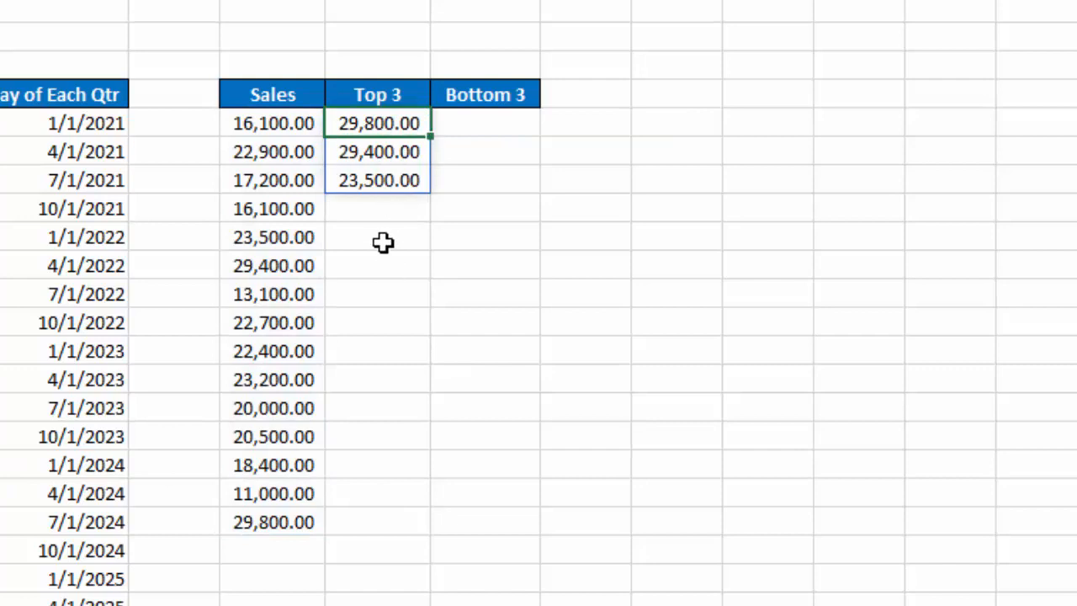
{"action": "mouse_move", "coordinate": [371, 242]}
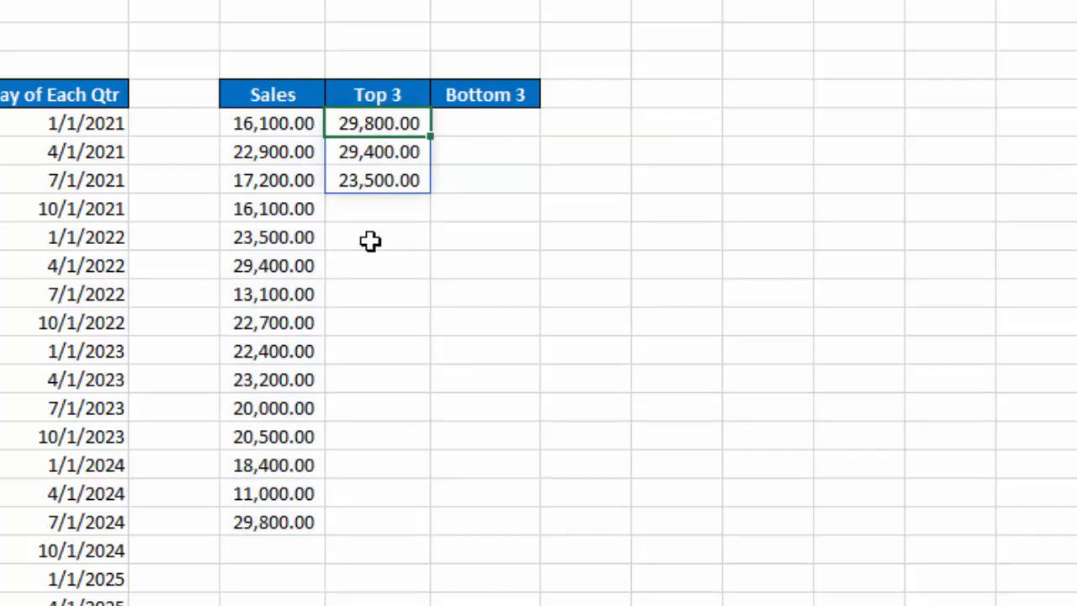
- Enter =SORT(SMALL(H6:H20,SEQUENCE(3)),,1) under Bottom 3 for the three smallest sales ascending
{"action": "left_click", "coordinate": [485, 123]}
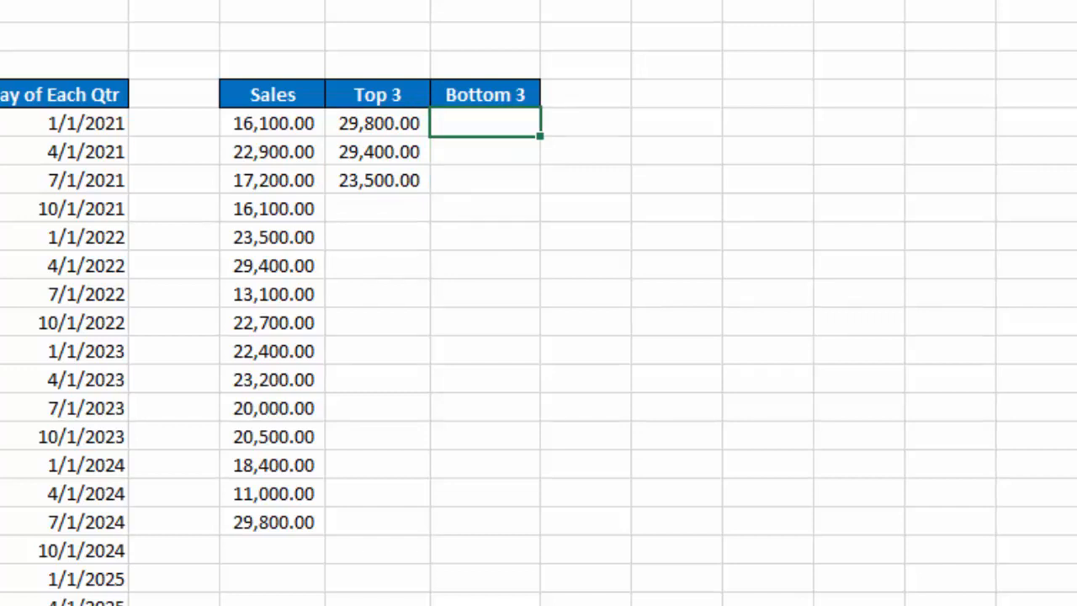
{"action": "type", "text": "=S"}
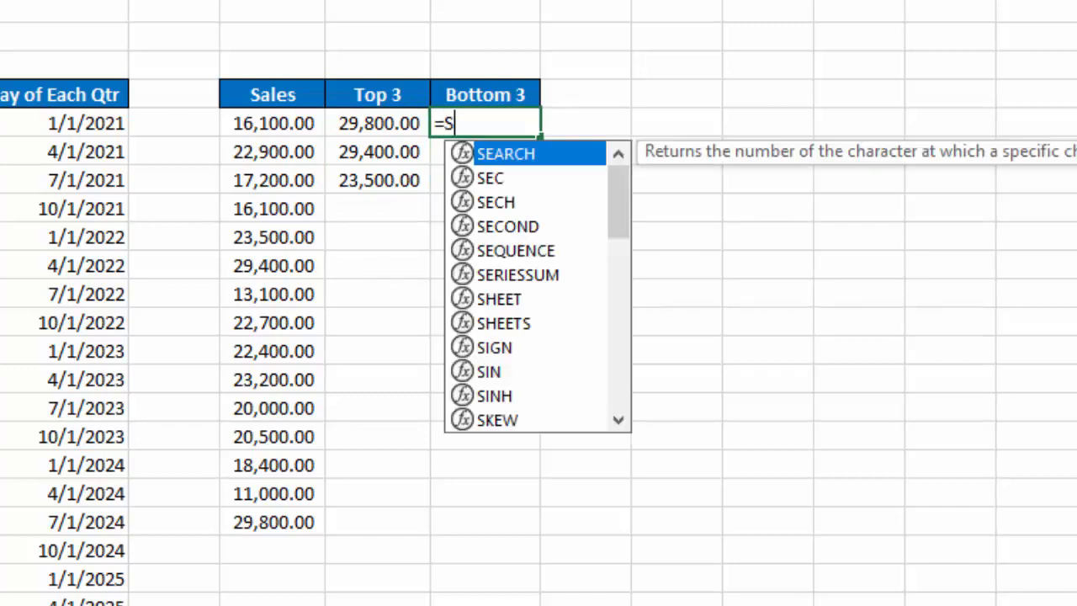
{"action": "type", "text": "ORT(S"}
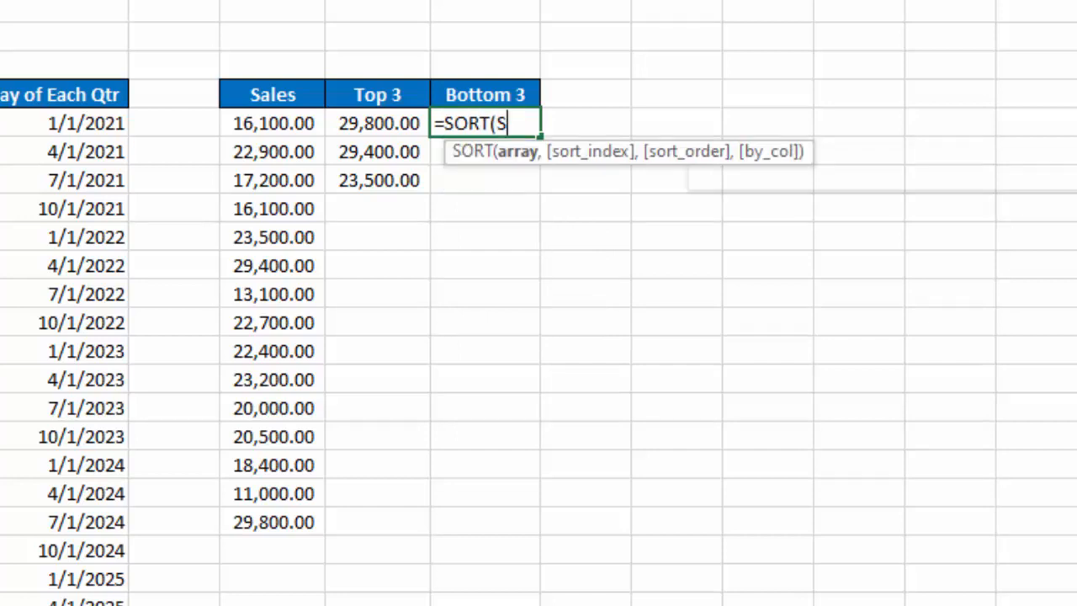
{"action": "type", "text": "SMALL(H6:H20"}
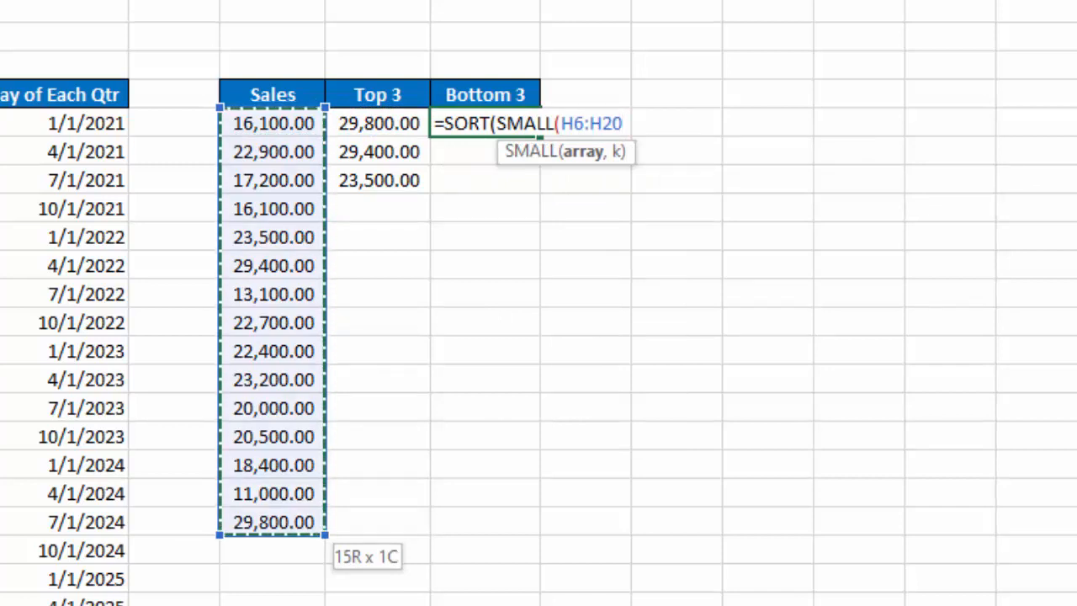
{"action": "type", "text": ","}
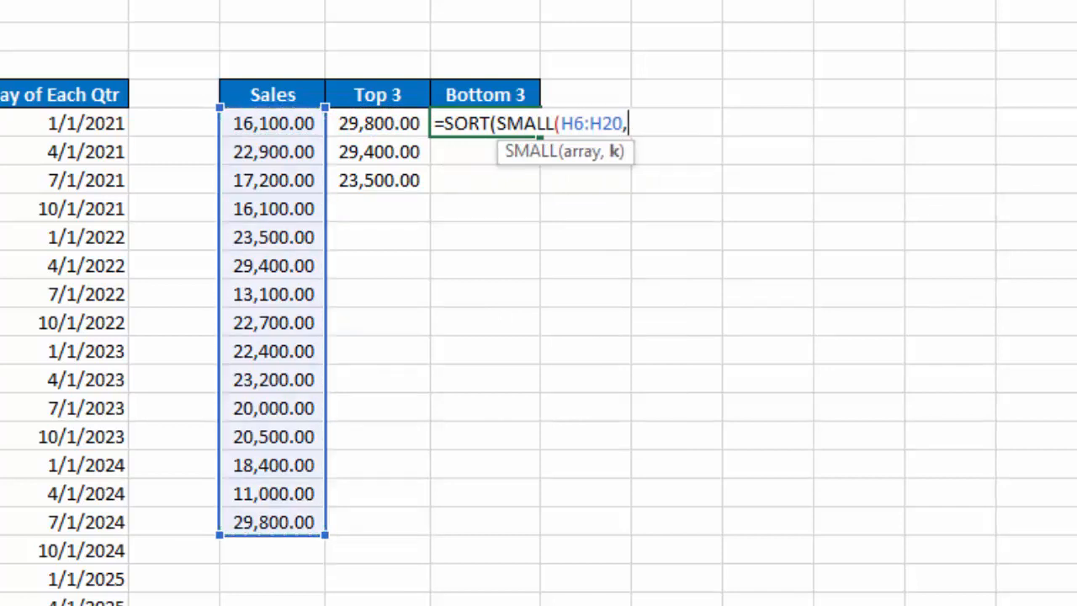
{"action": "type", "text": "SE"}
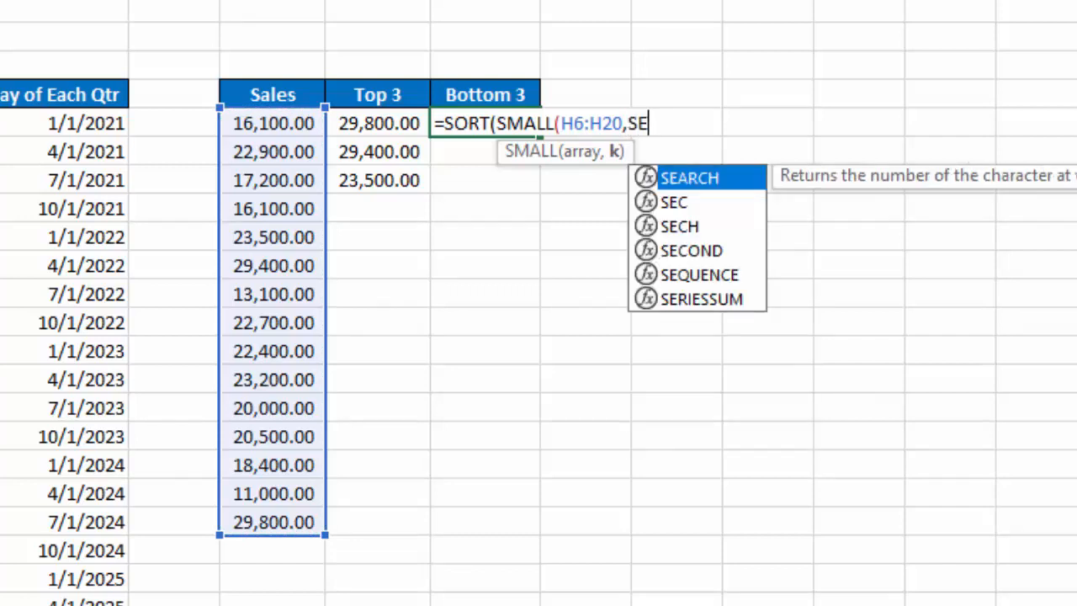
{"action": "type", "text": "QUENCE("}
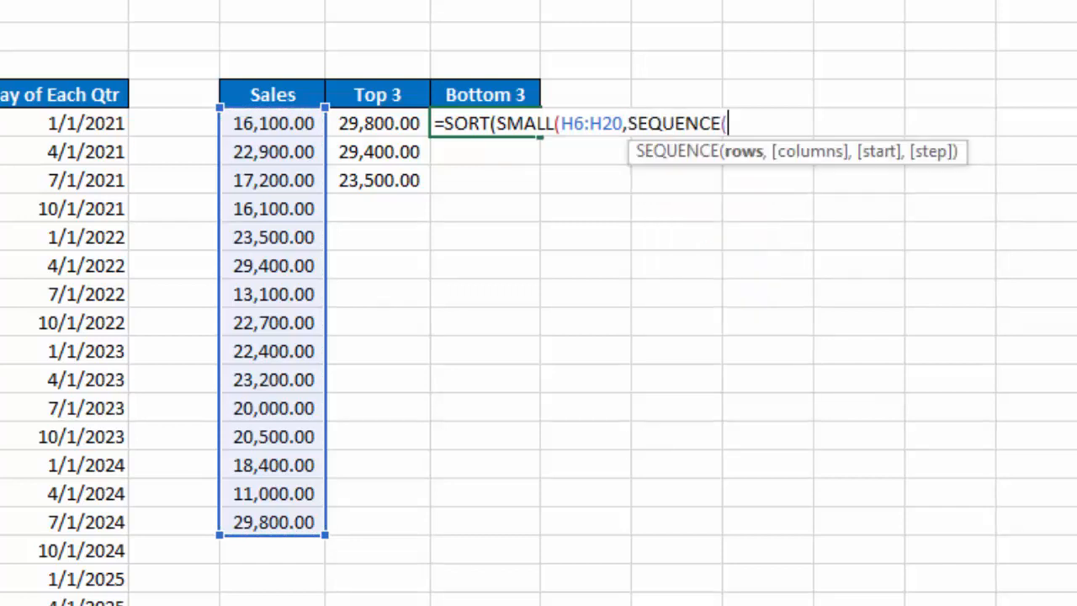
{"action": "type", "text": "3)"}
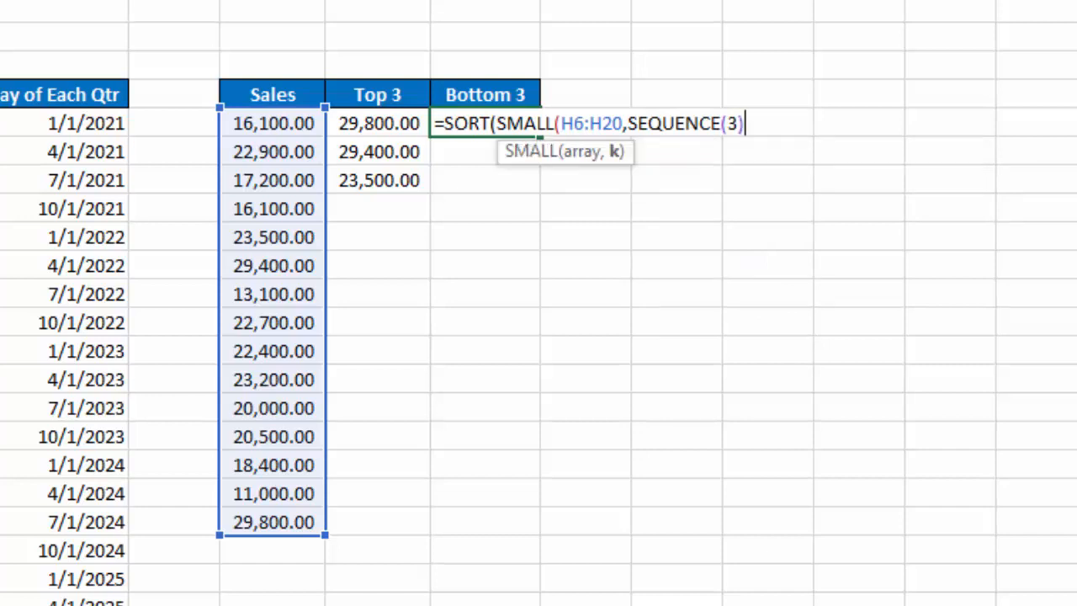
{"action": "type", "text": ")"}
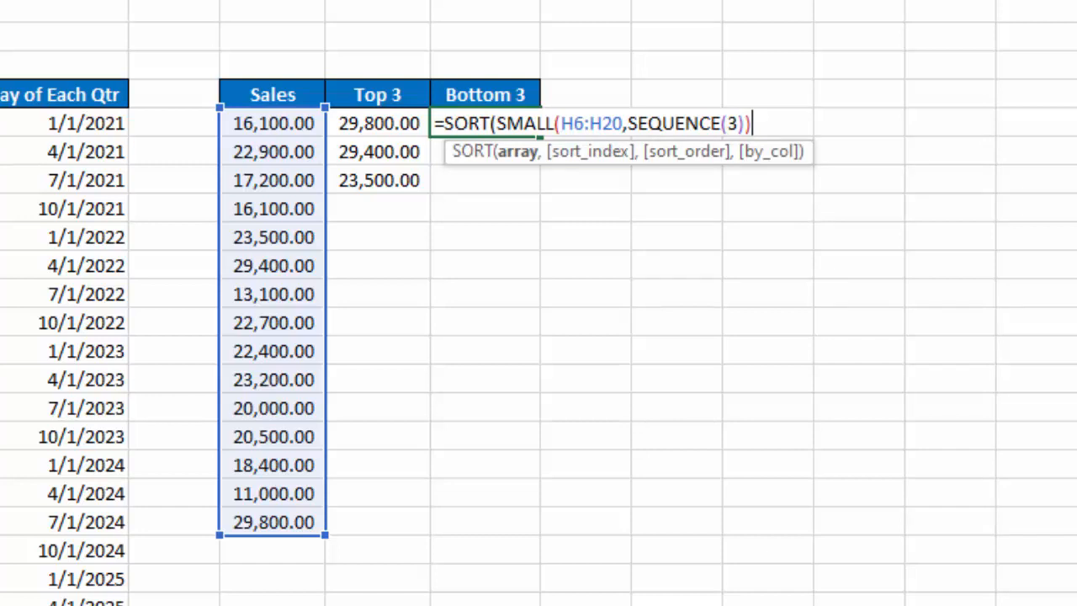
{"action": "type", "text": ",,"}
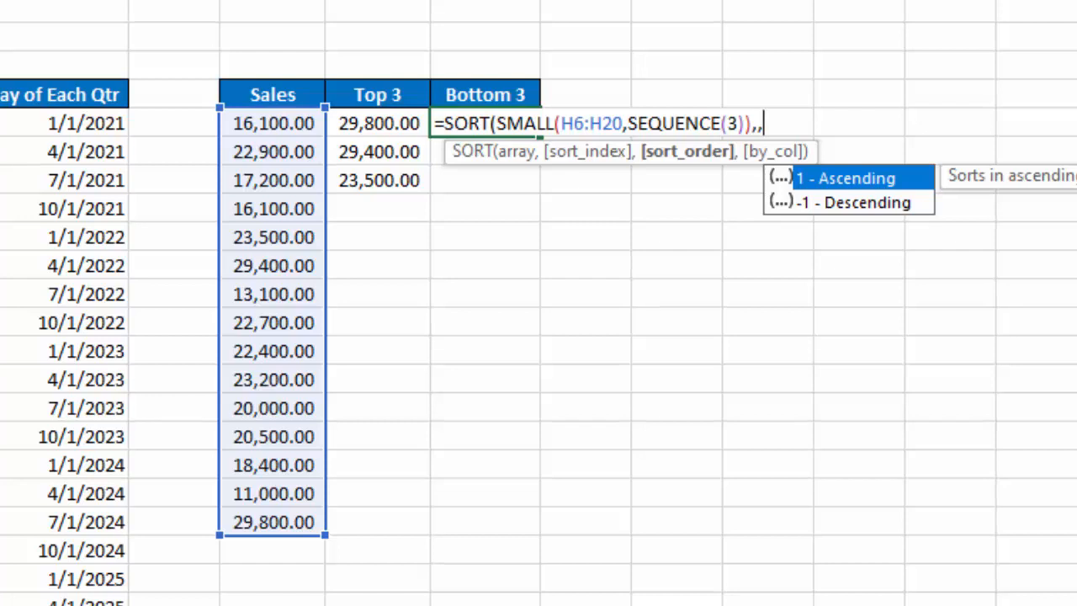
{"action": "type", "text": "1"}
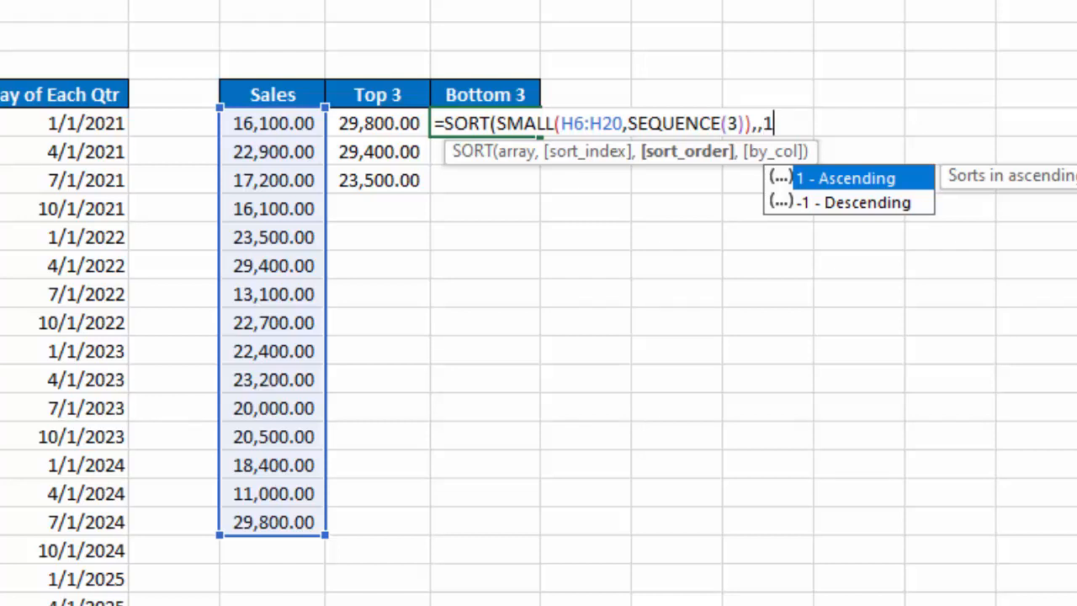
{"action": "key", "text": "Return"}
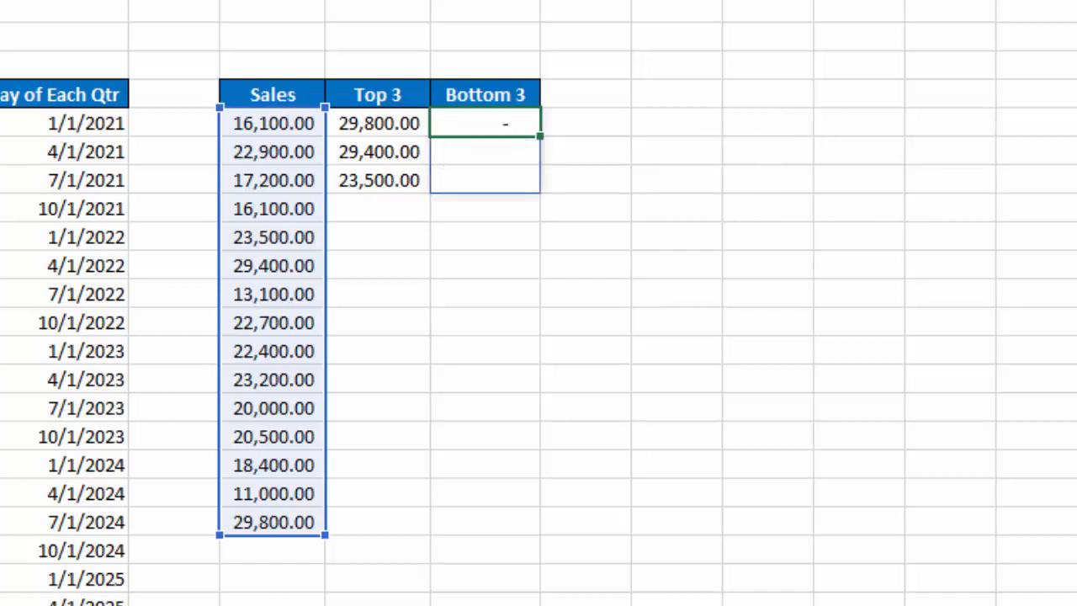